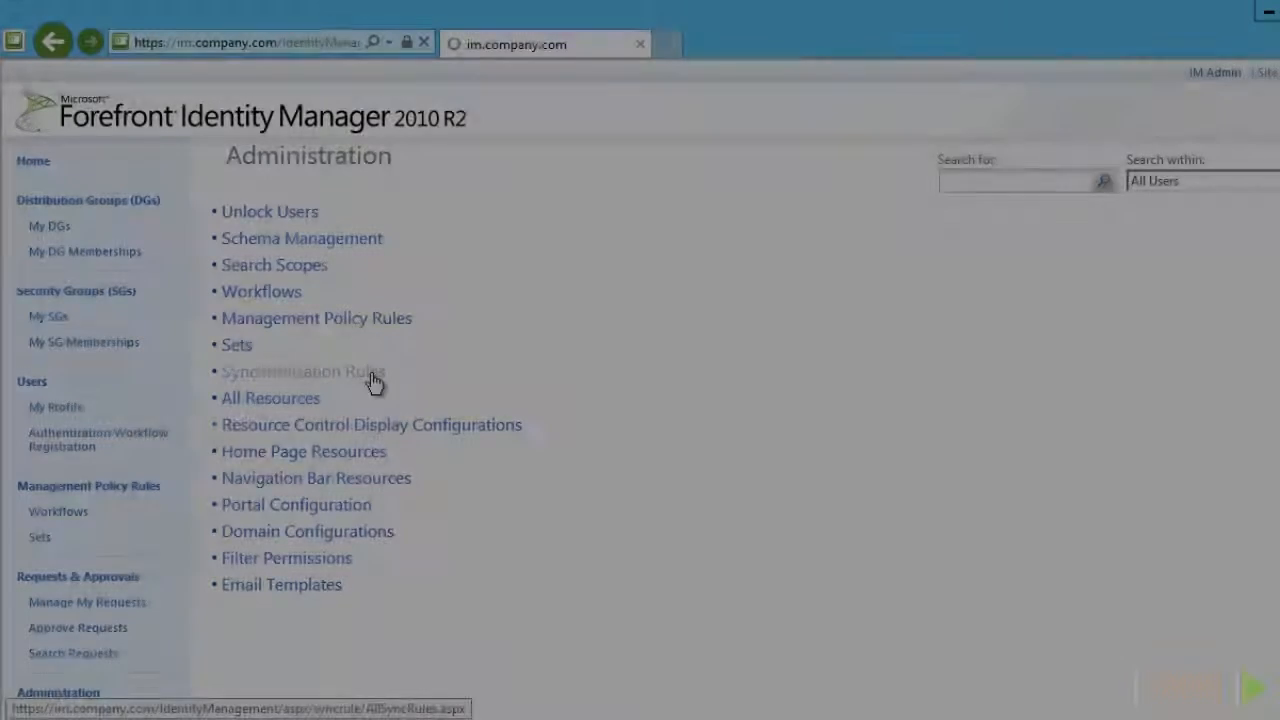
- Go from Administration to the Synchronization Rules page, which lists no rules yet
left_click(304, 370)
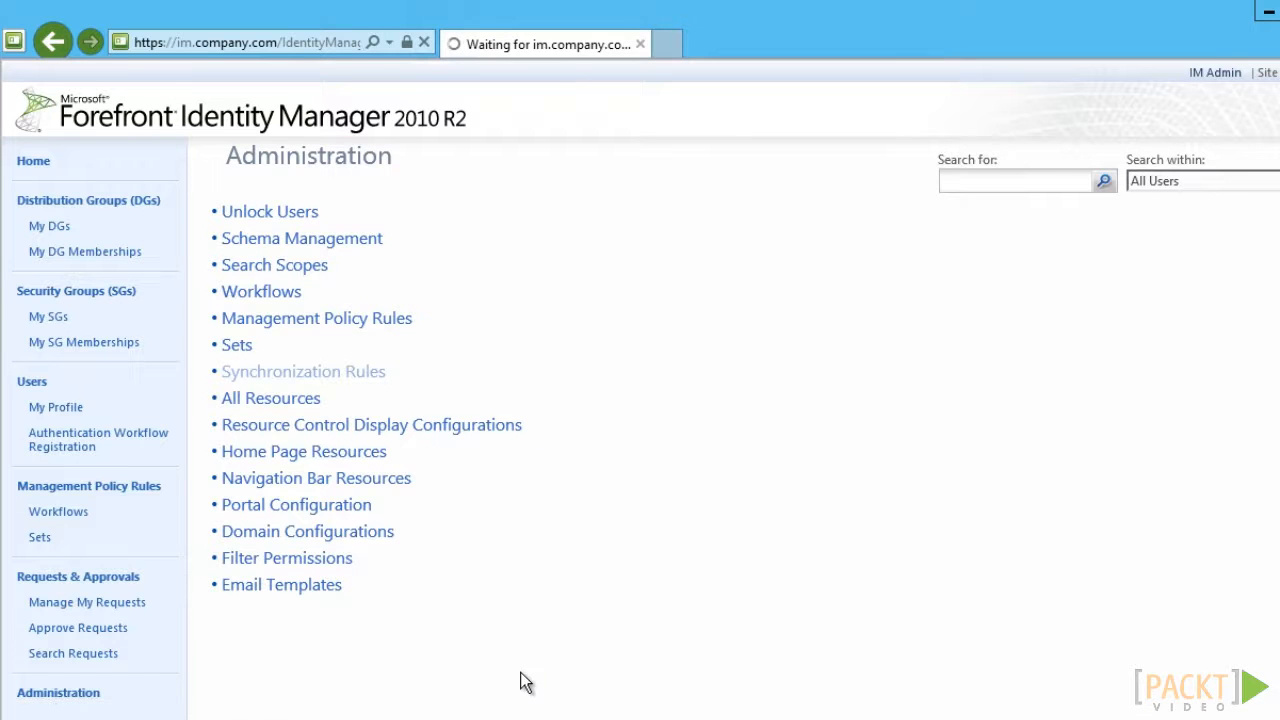
left_click(304, 370)
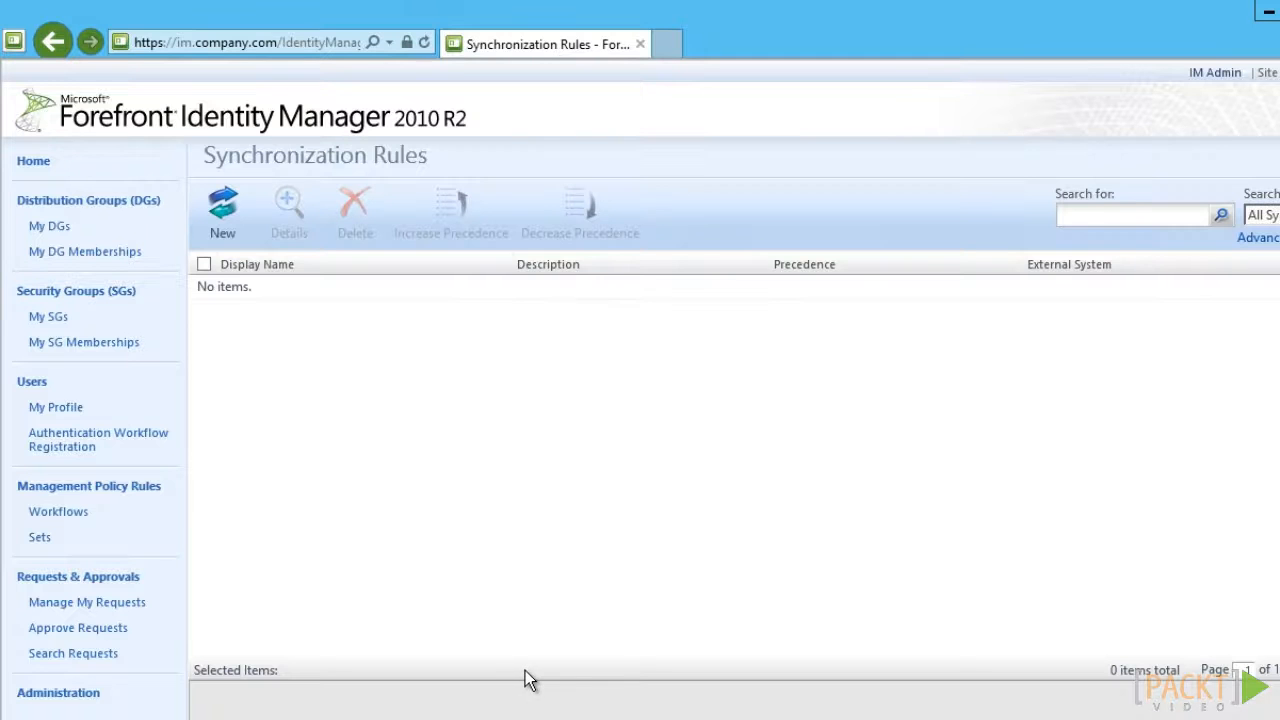
mouse_move(236, 276)
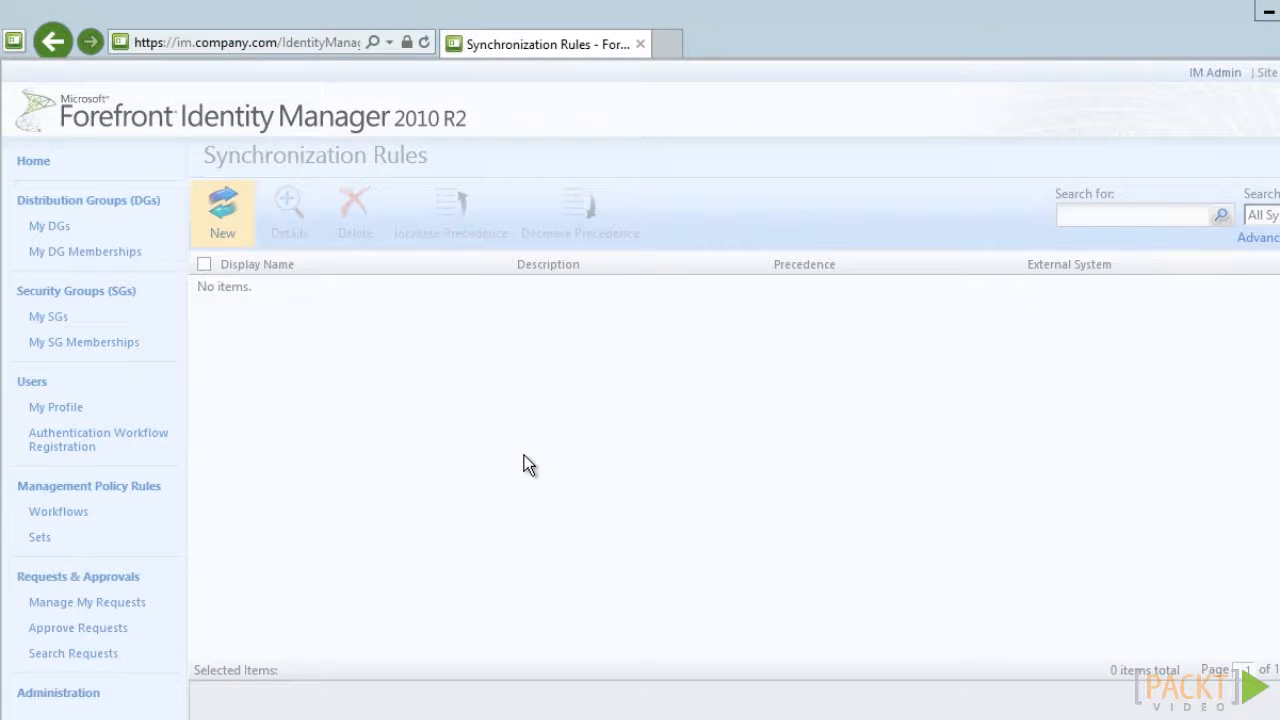
- Create a new synchronization rule named 'AD: Inbound Users', leaving direction Inbound
left_click(222, 212)
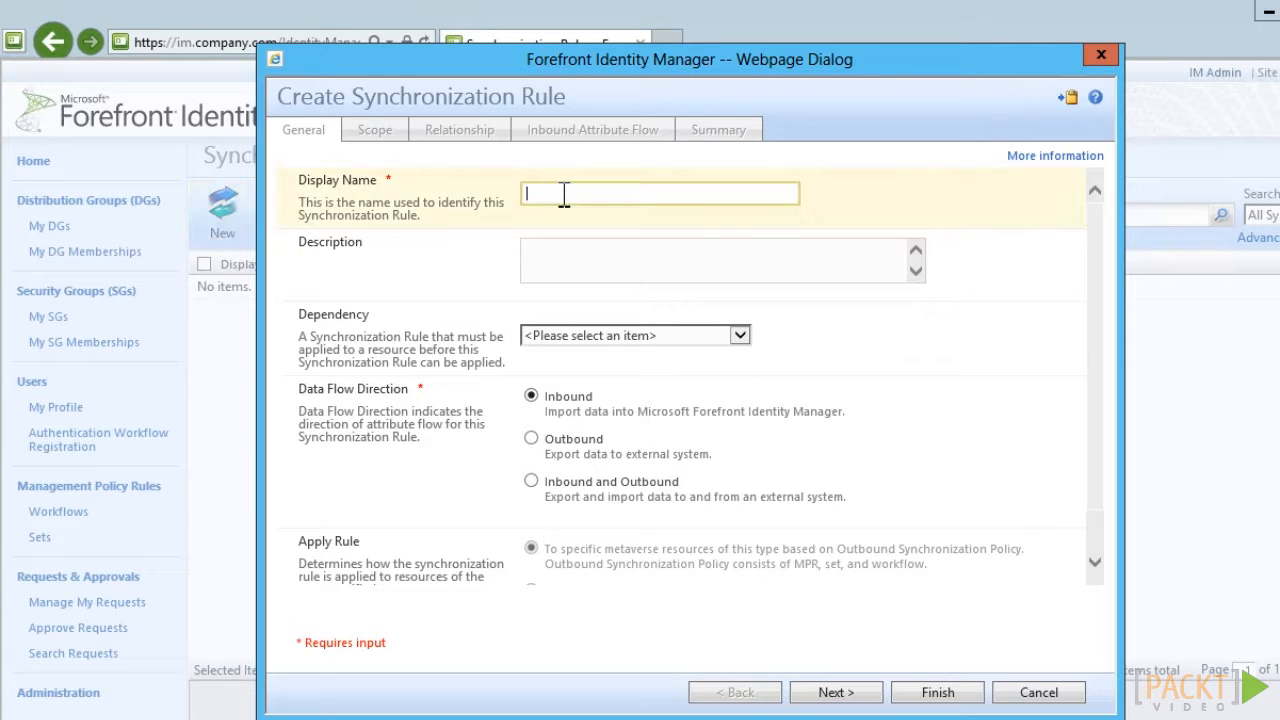
mouse_move(980, 510)
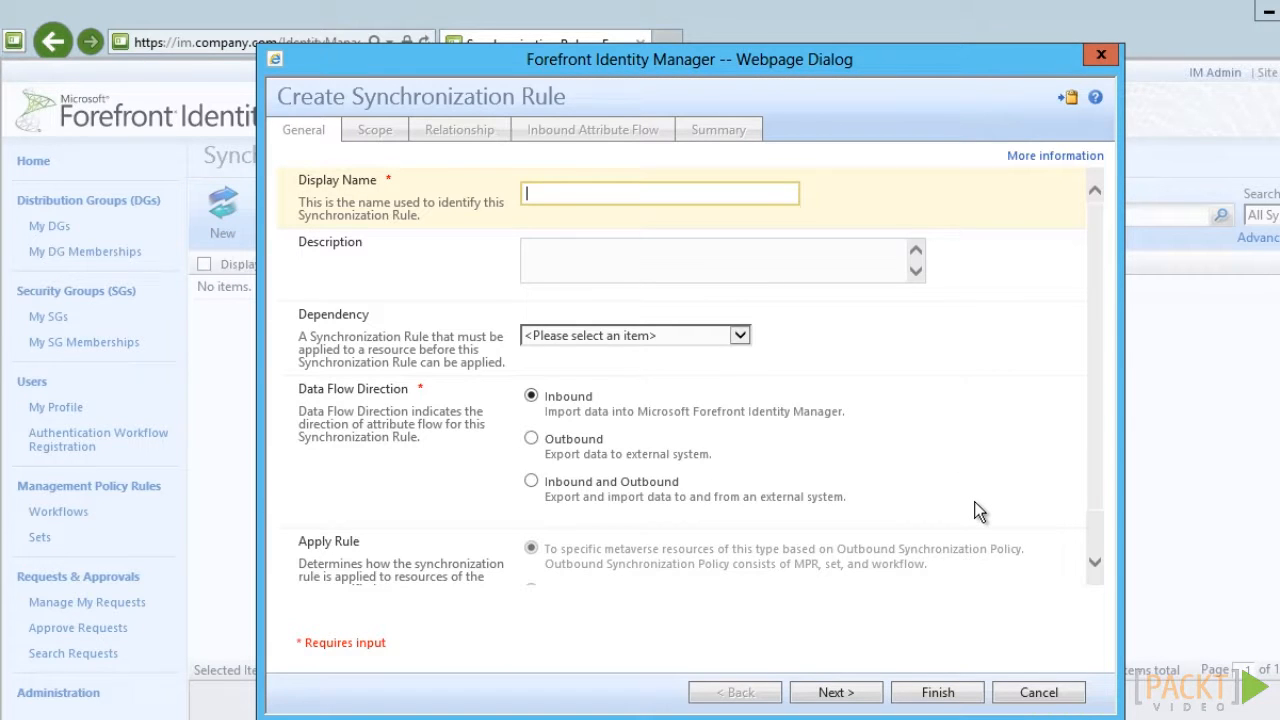
type("AD: Inboun")
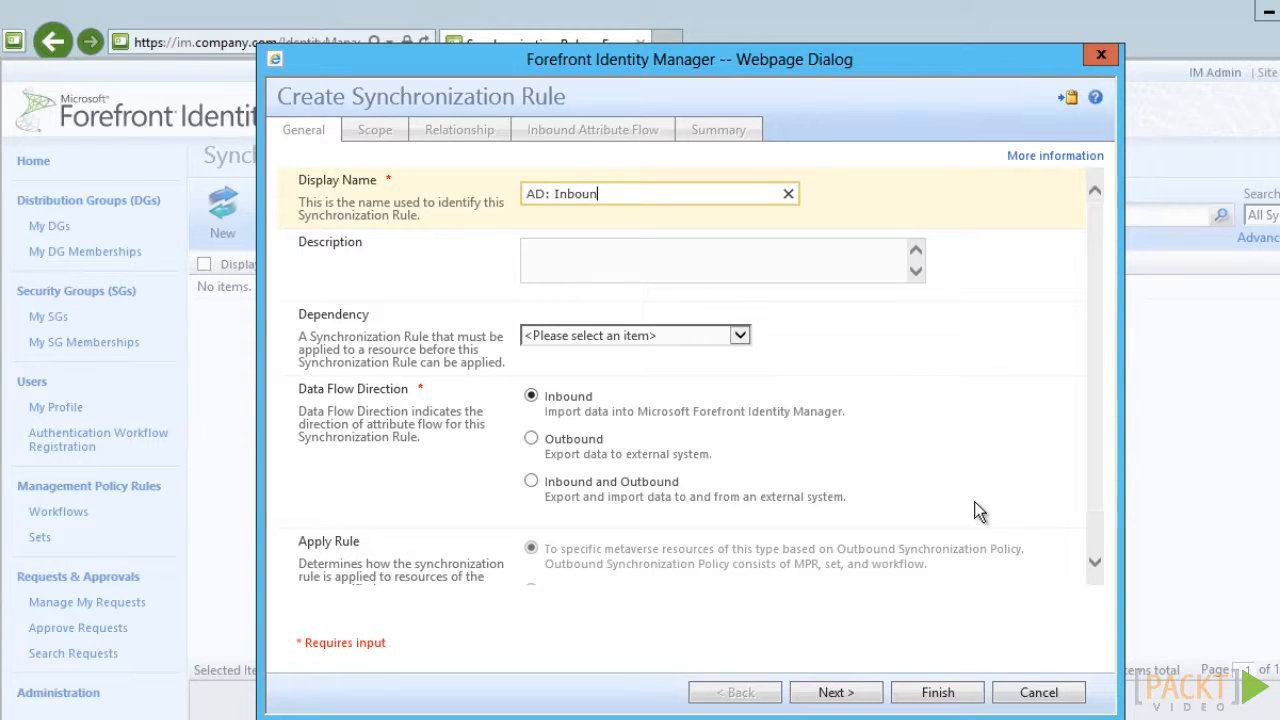
type("Users")
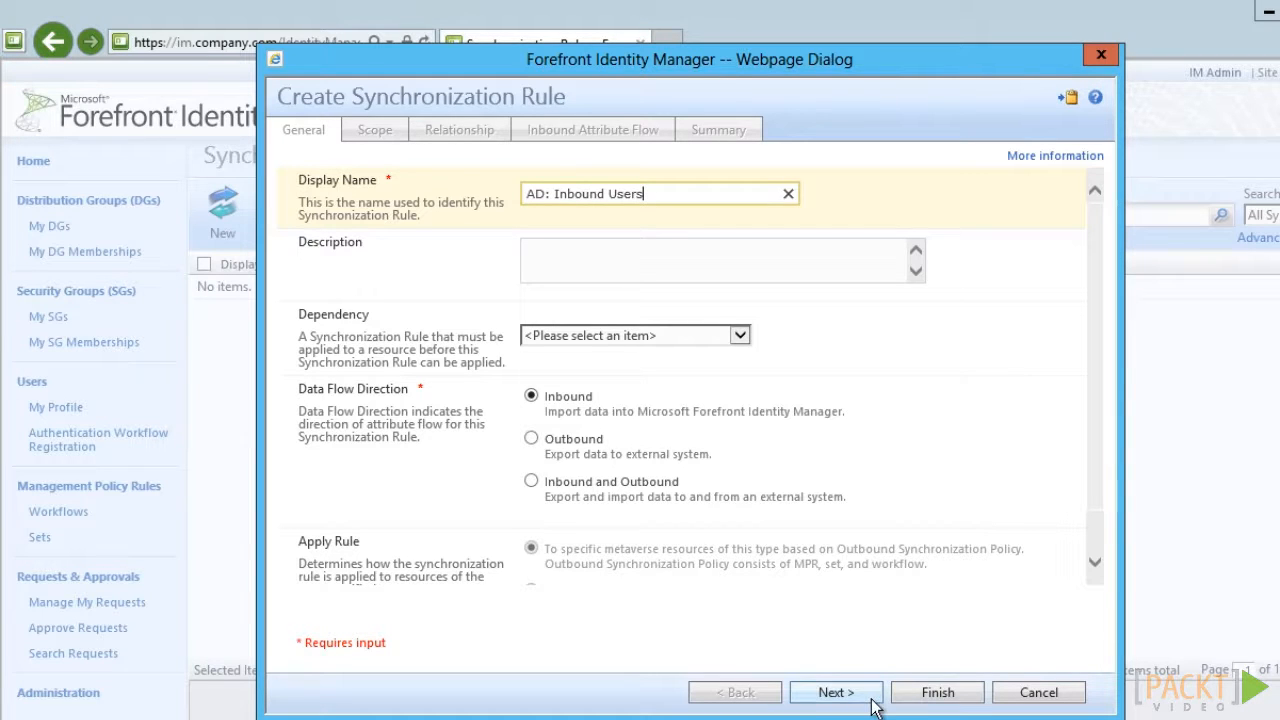
- Scope the rule to metaverse resource type person, external system AD, resource type user
left_click(836, 692)
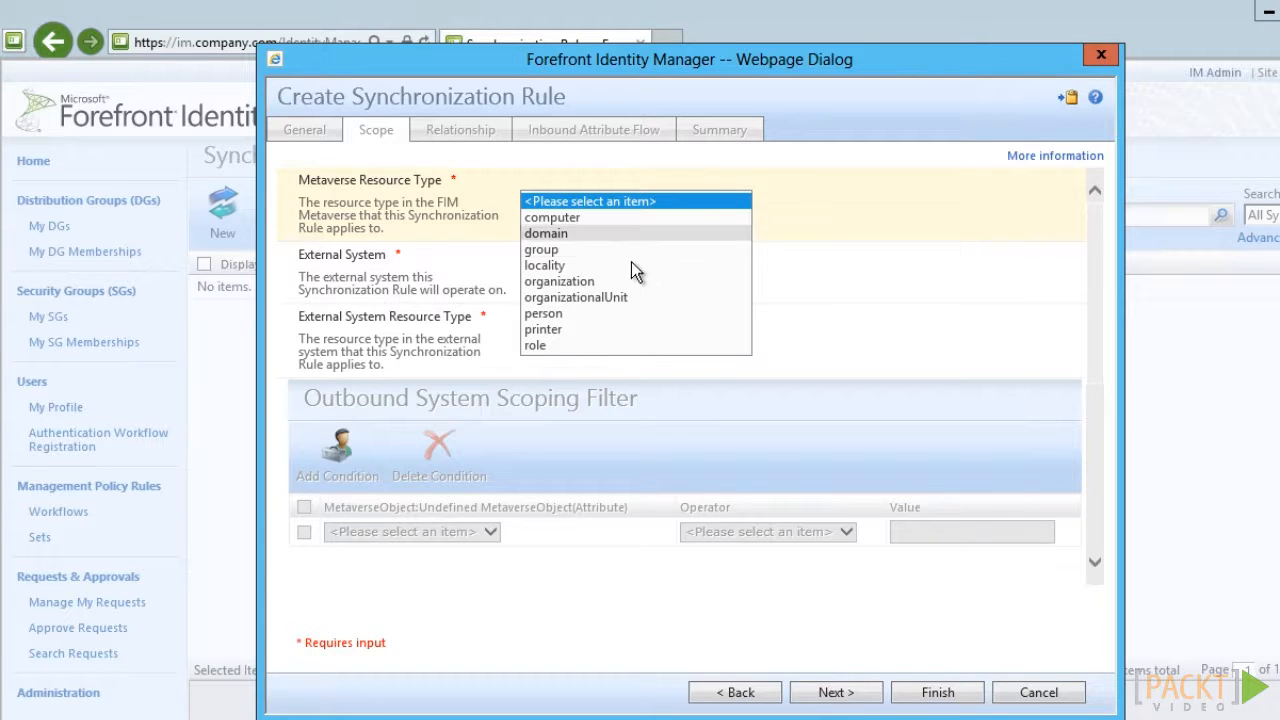
left_click(544, 312)
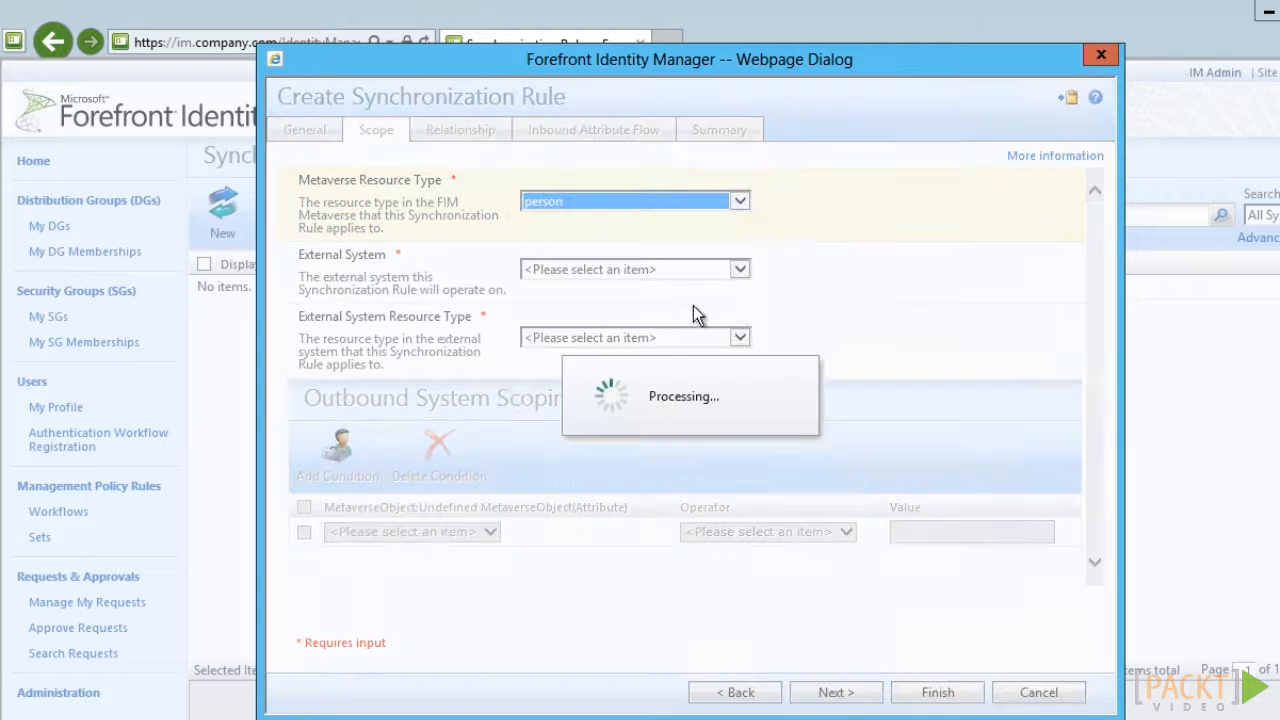
left_click(636, 268)
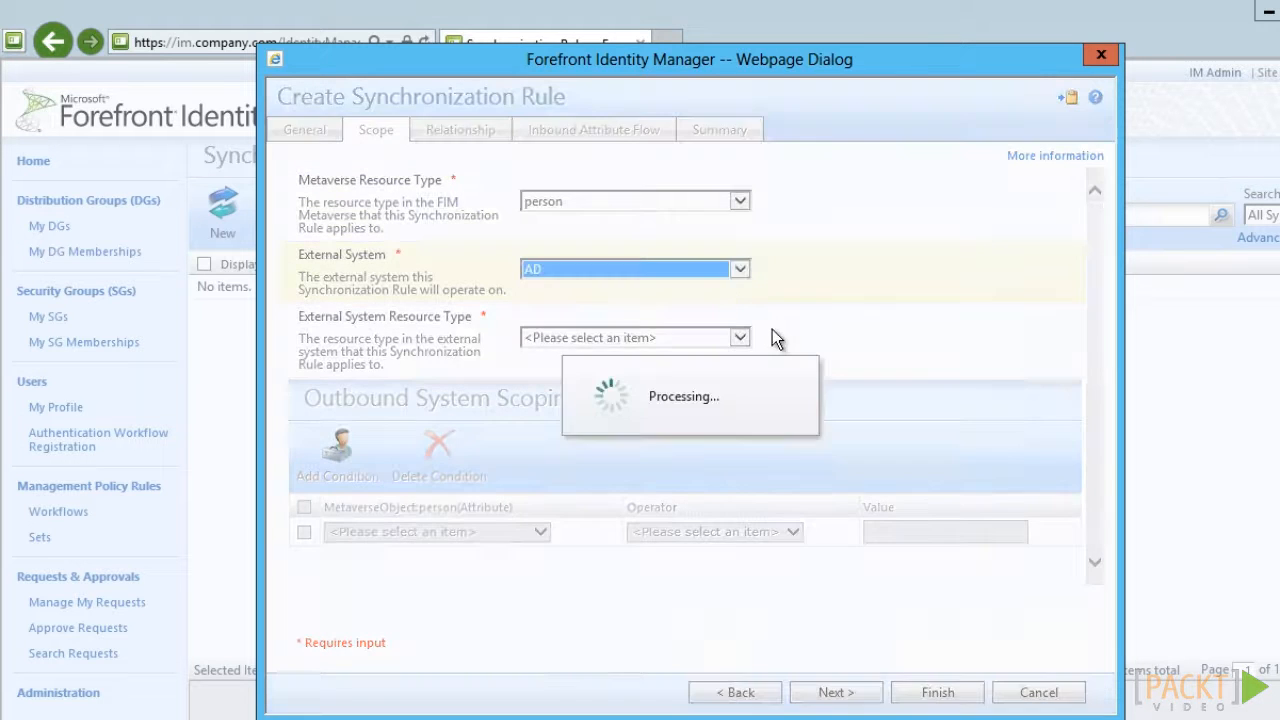
left_click(738, 336)
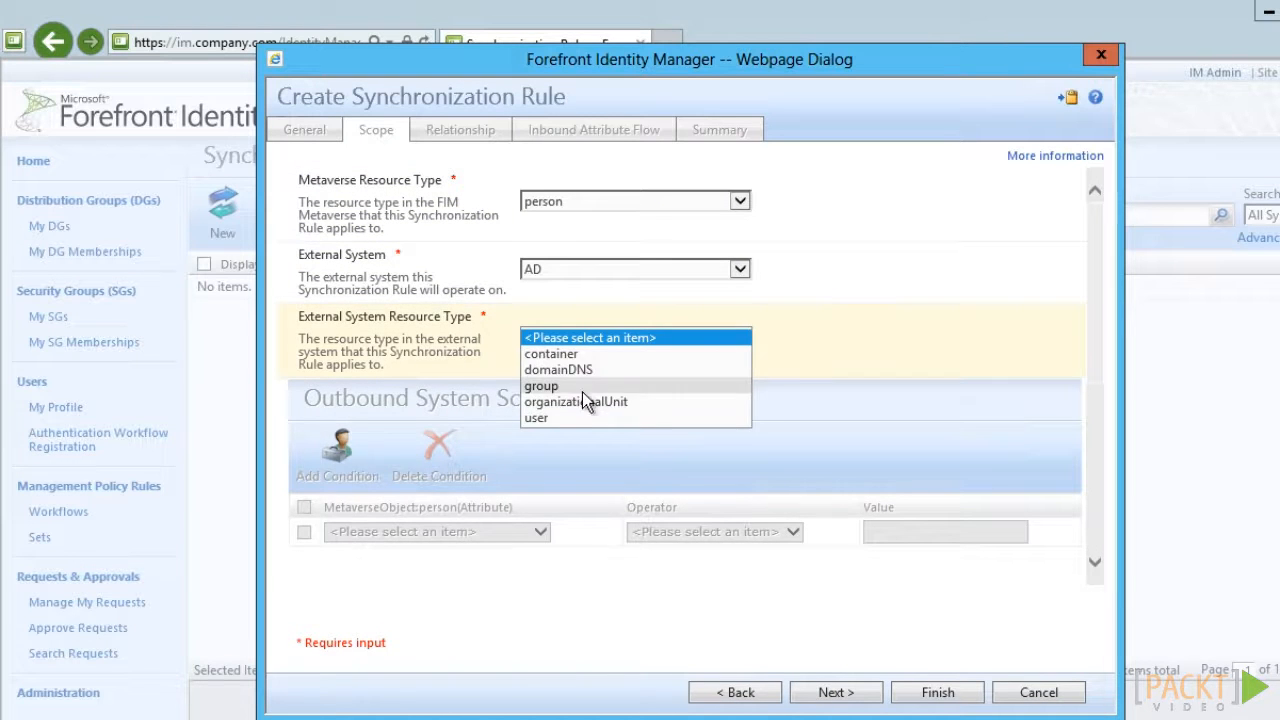
left_click(536, 418)
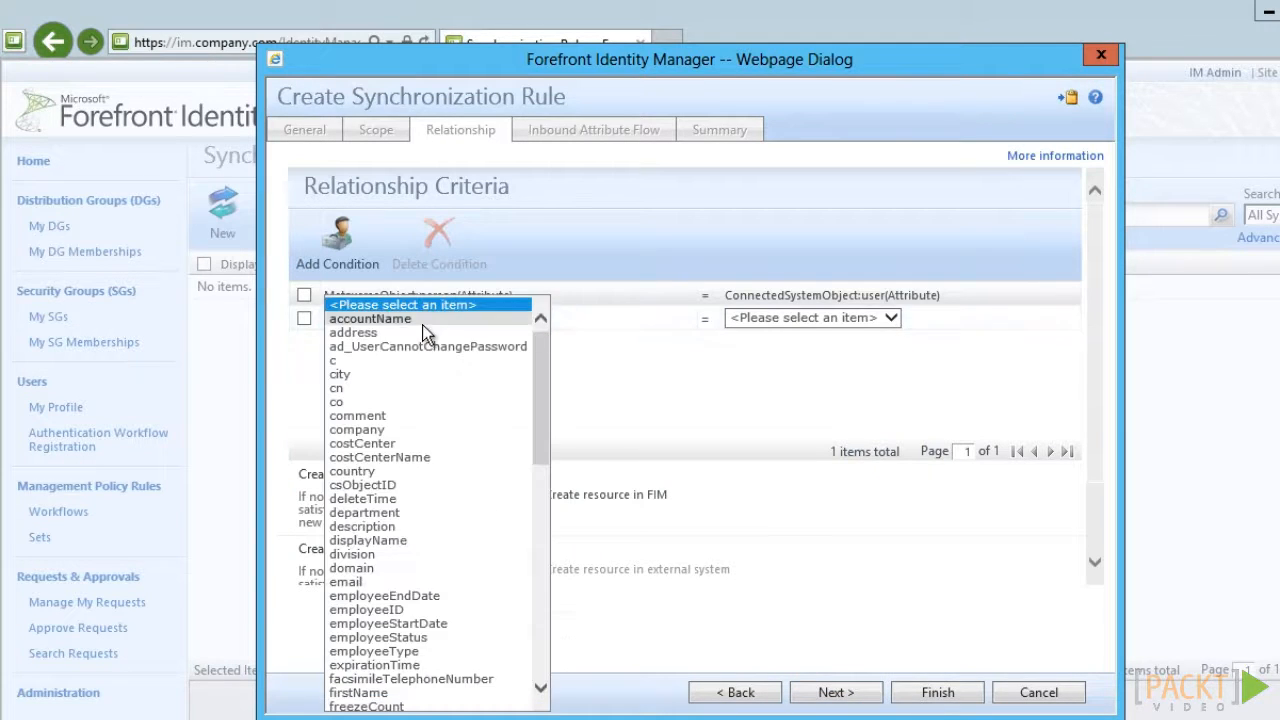
- Relate accountName to sAMAccountName, enable Create resource in FIM, and continue to inbound flows
left_click(370, 318)
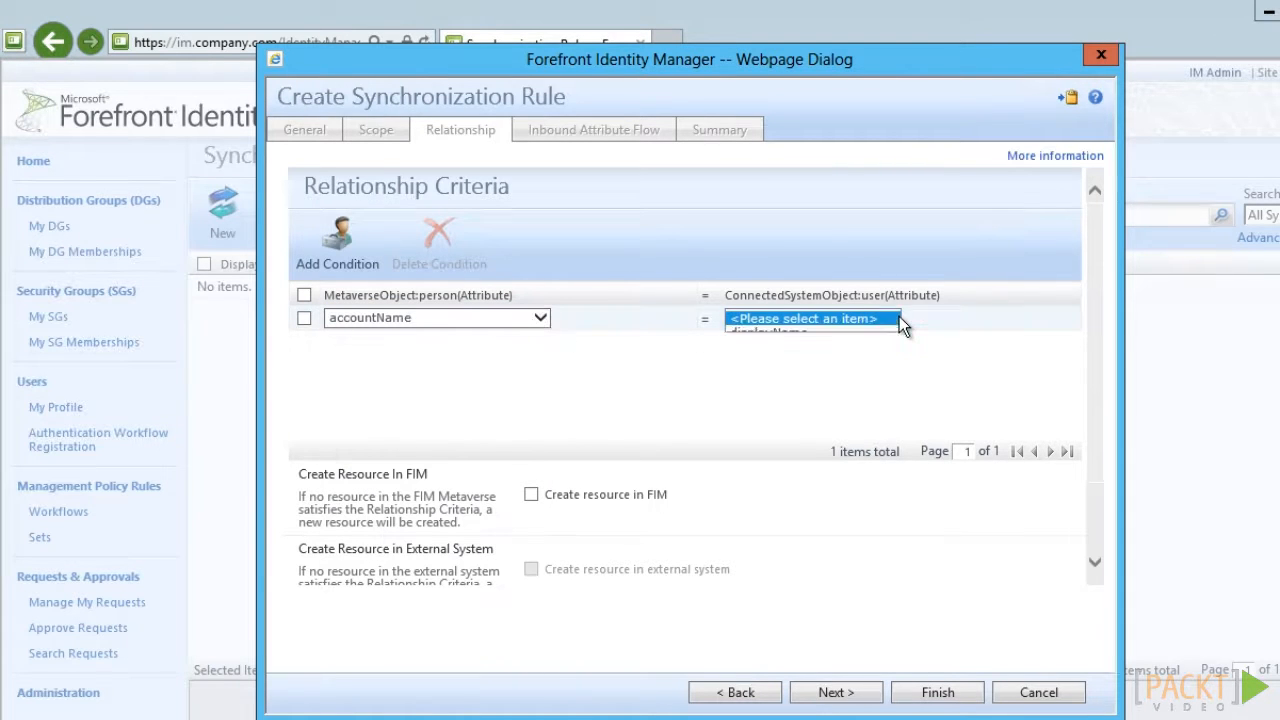
left_click(810, 318)
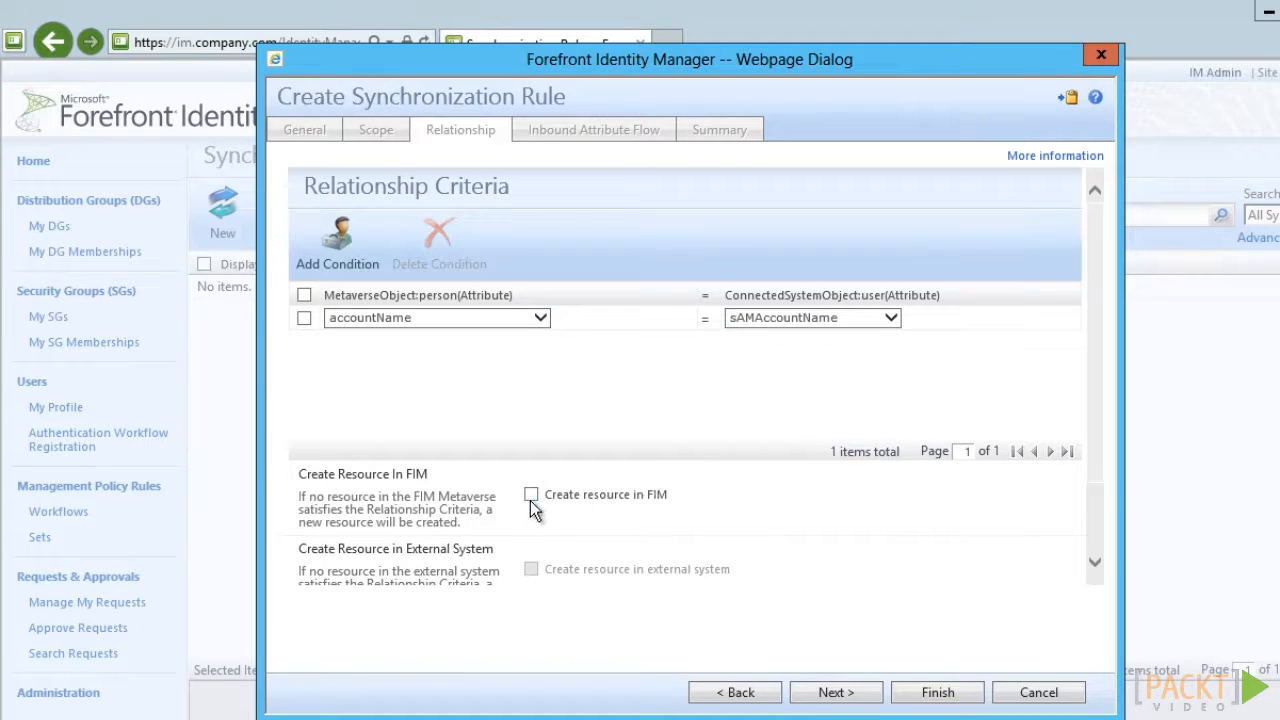
left_click(532, 494)
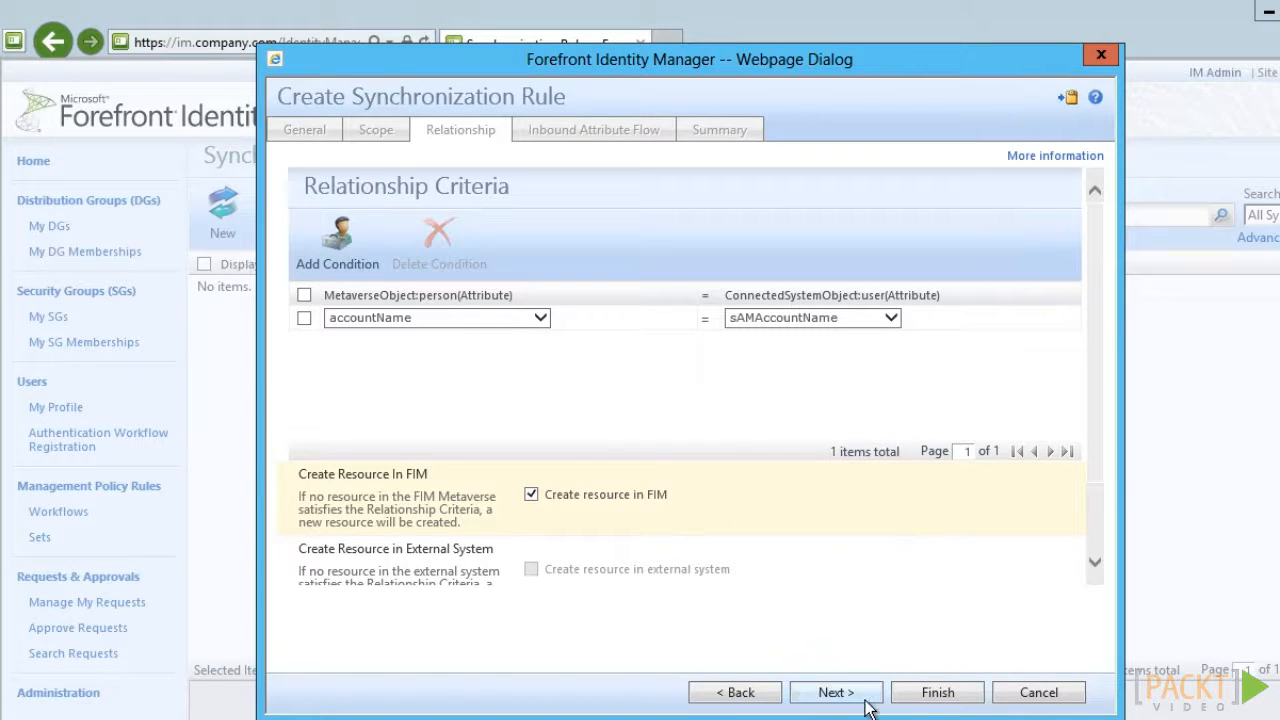
left_click(836, 692)
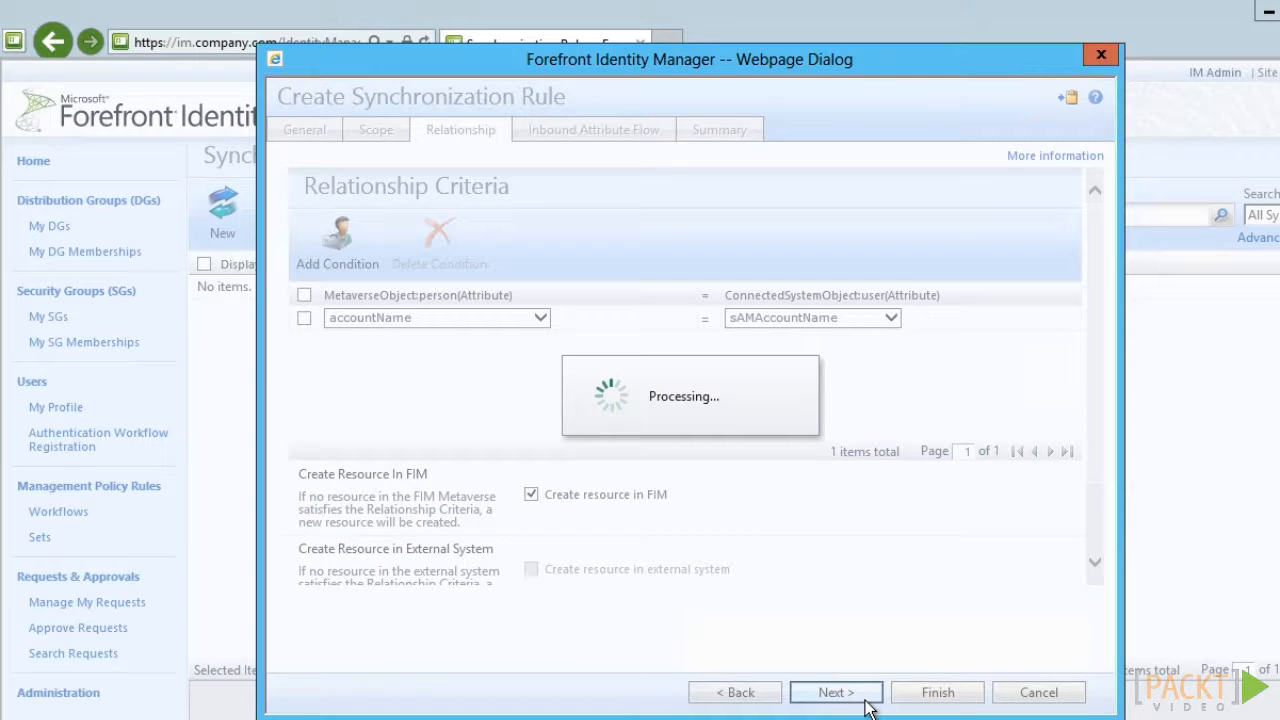
left_click(836, 692)
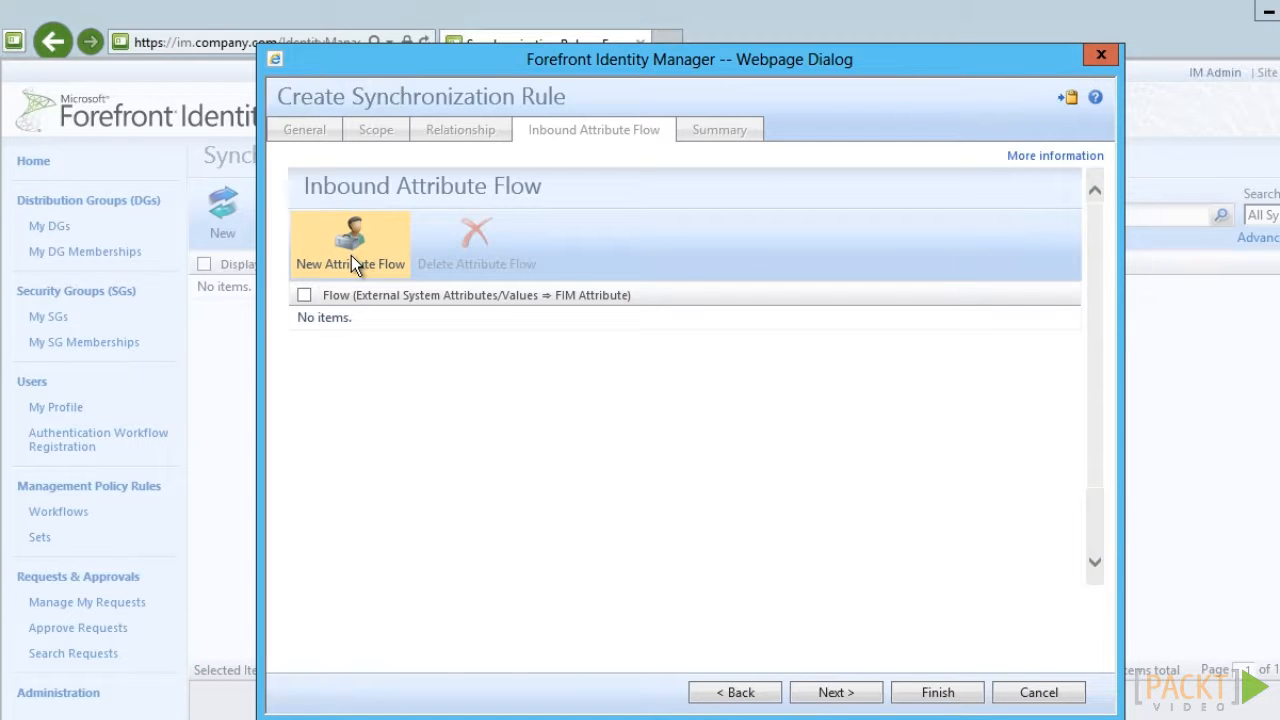
- Add an inbound attribute flow from source sAMAccountName to destination accountName
left_click(350, 244)
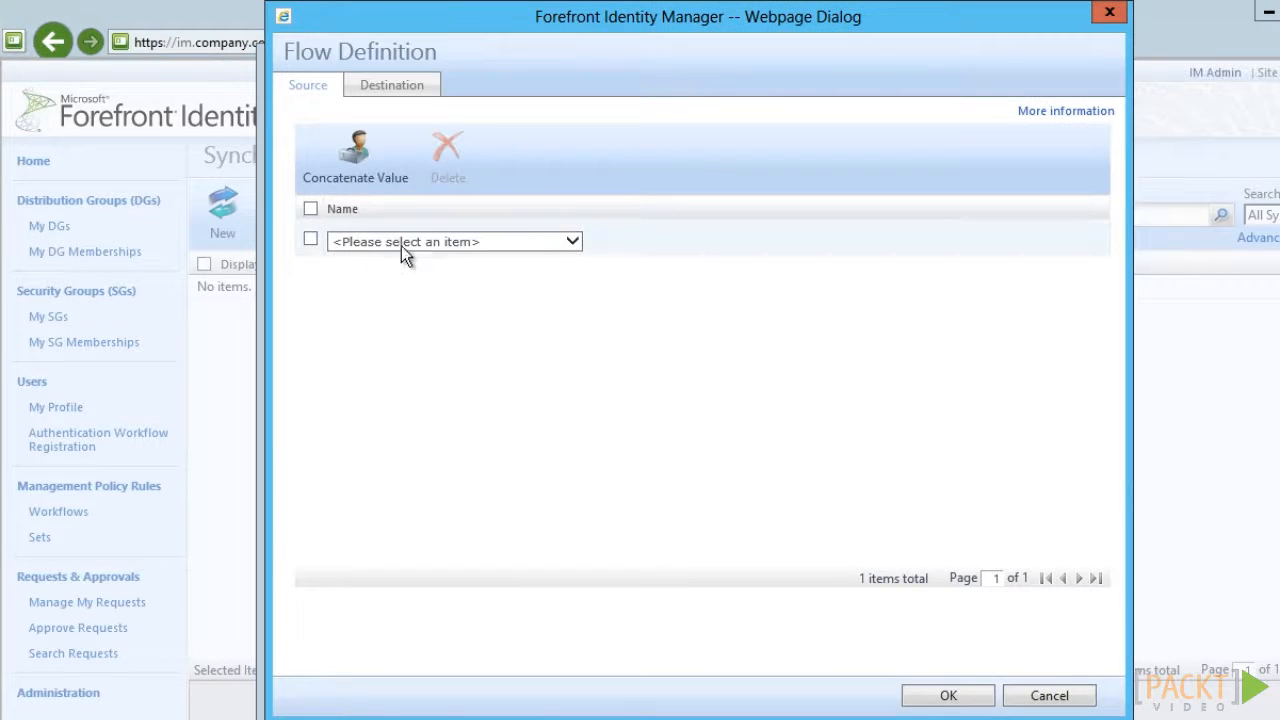
left_click(570, 240)
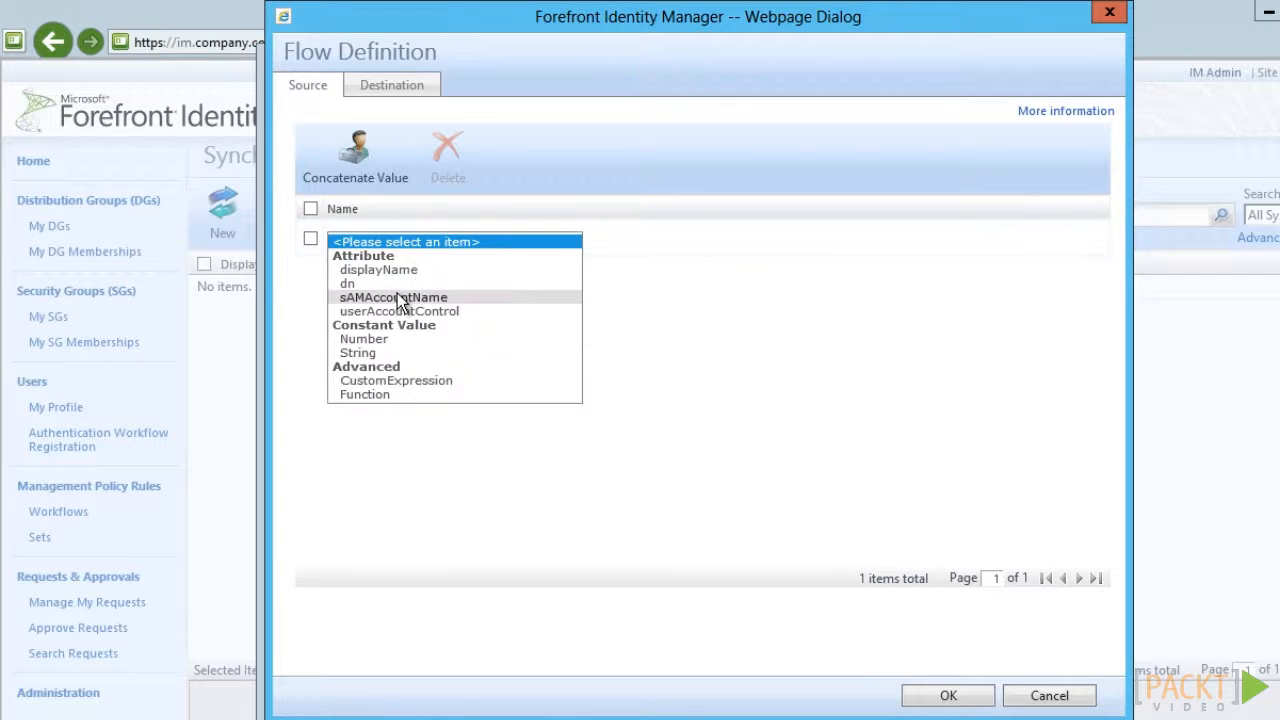
left_click(392, 84)
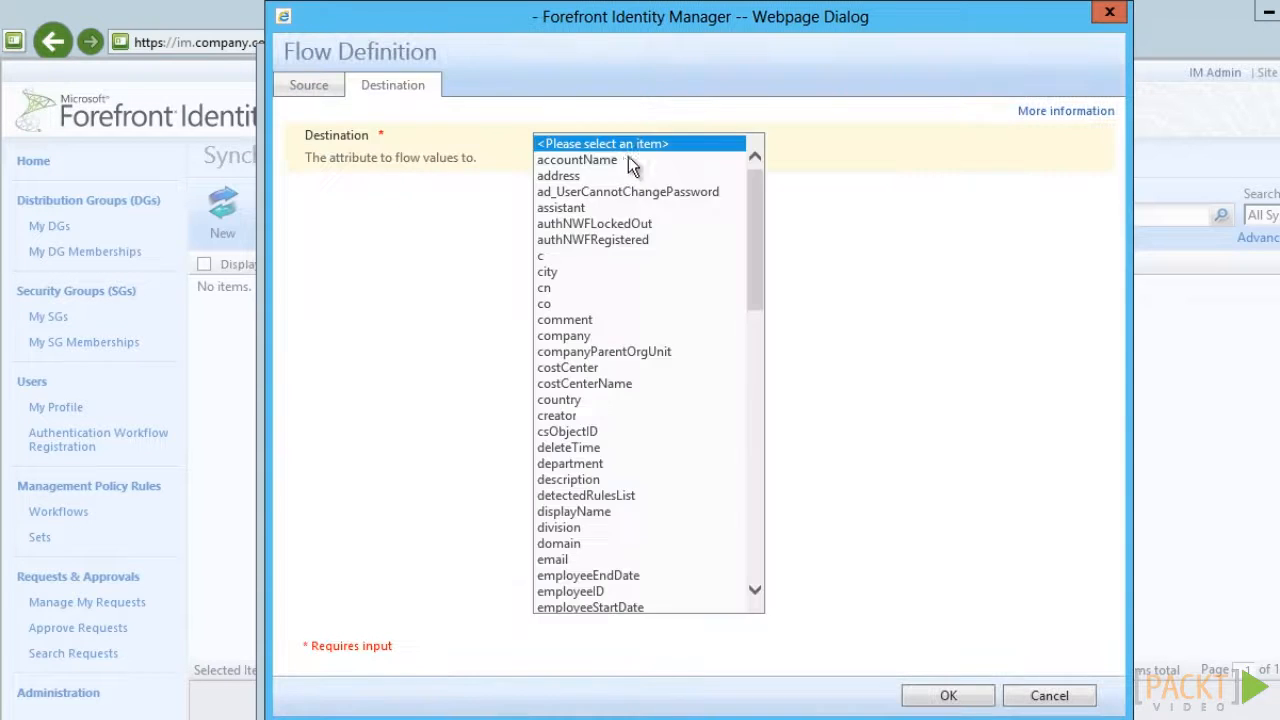
left_click(946, 696)
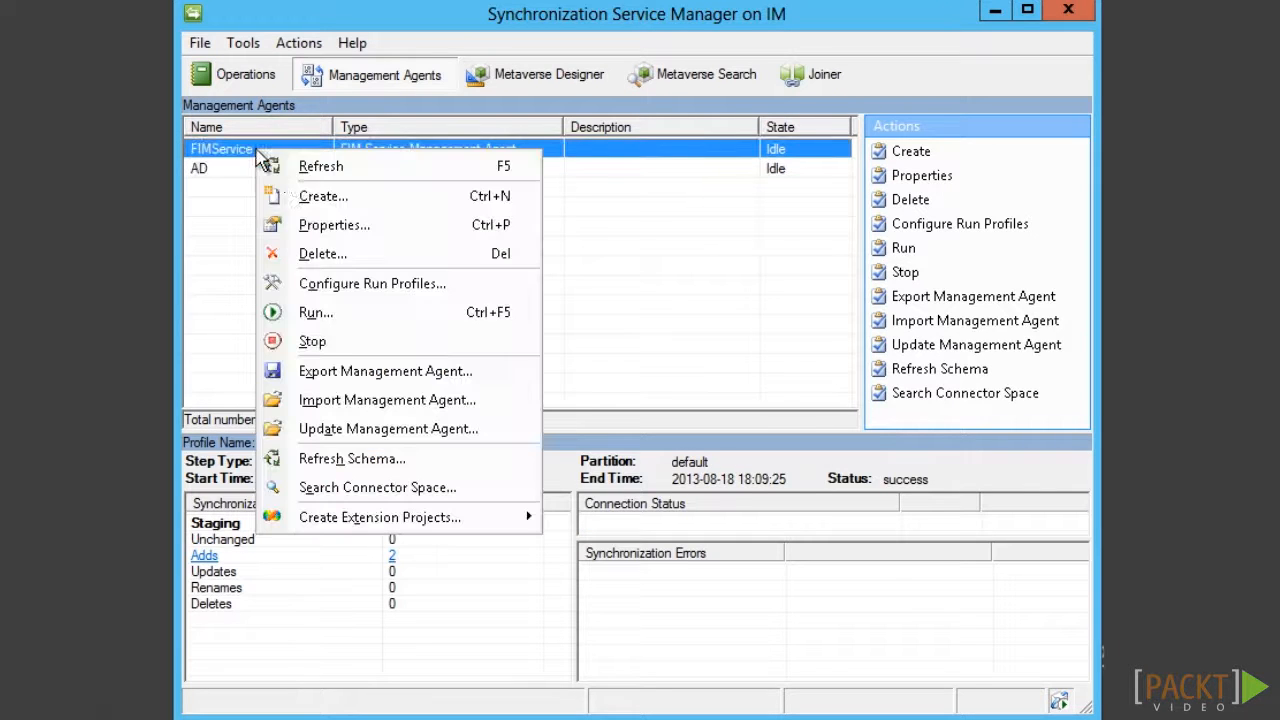
- Run the Delta Sync profile on the FIMService agent, accepting the Run Step Warning
left_click(316, 312)
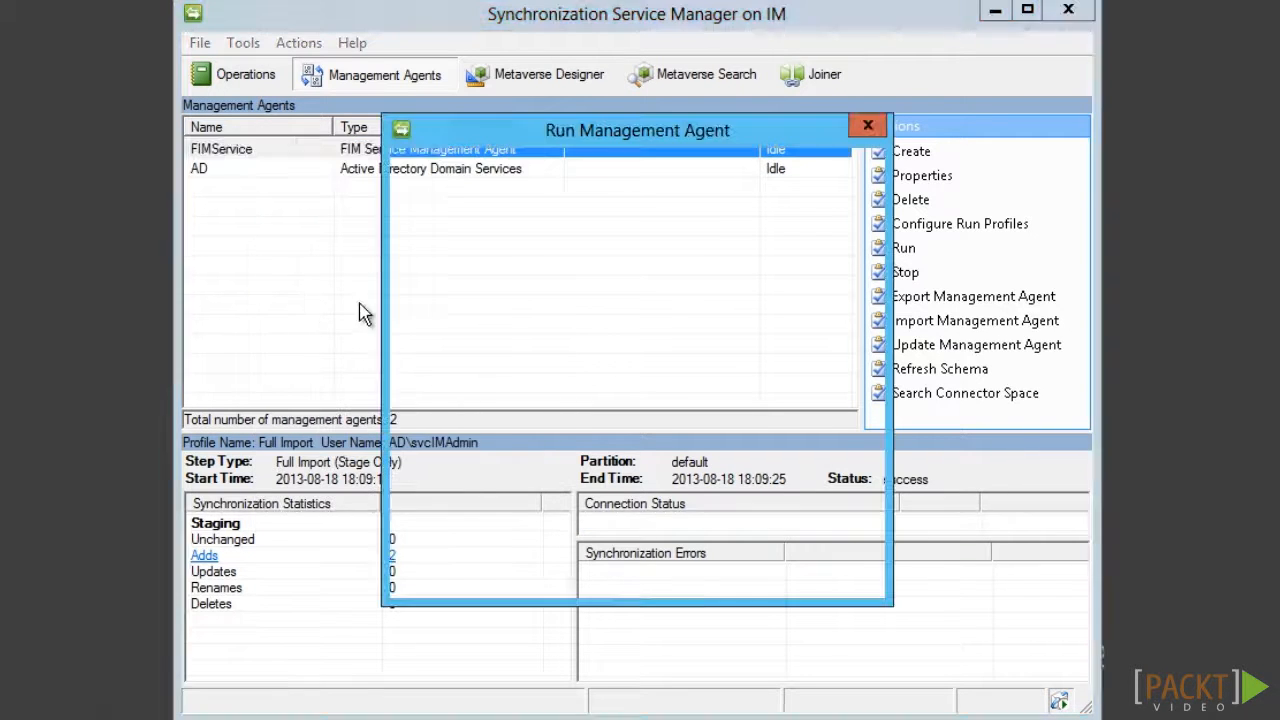
left_click(866, 124)
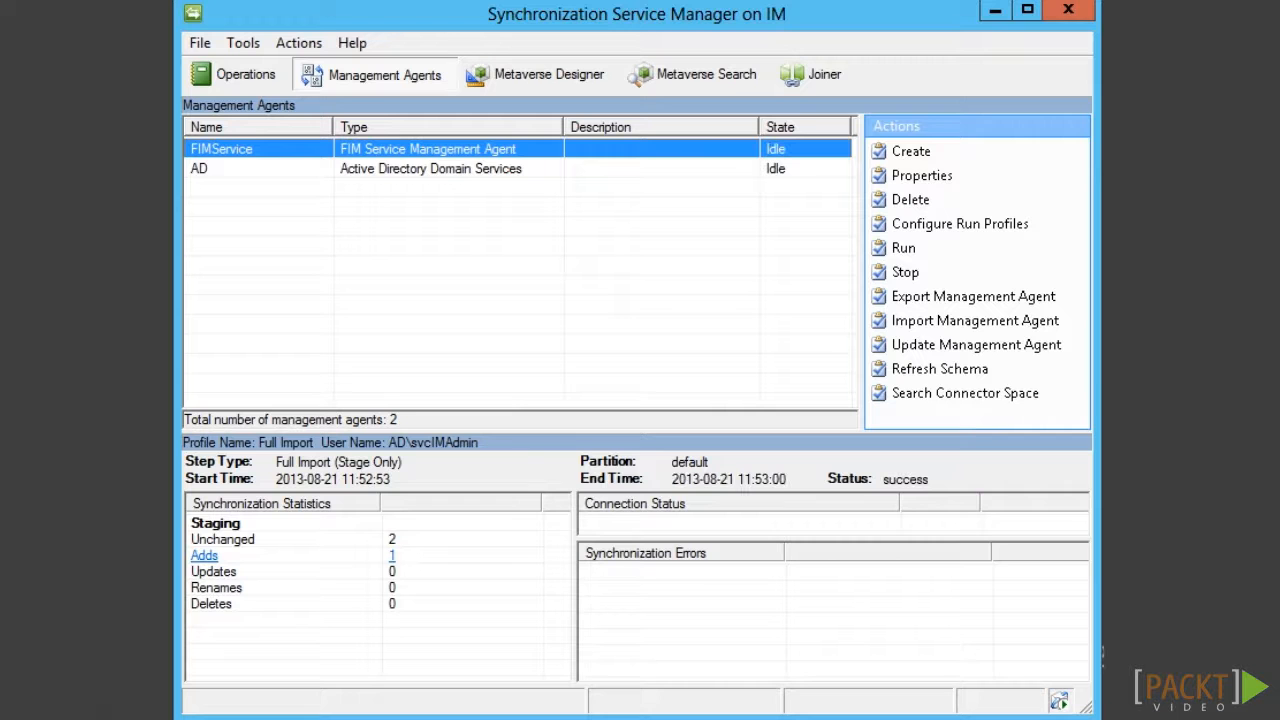
right_click(256, 148)
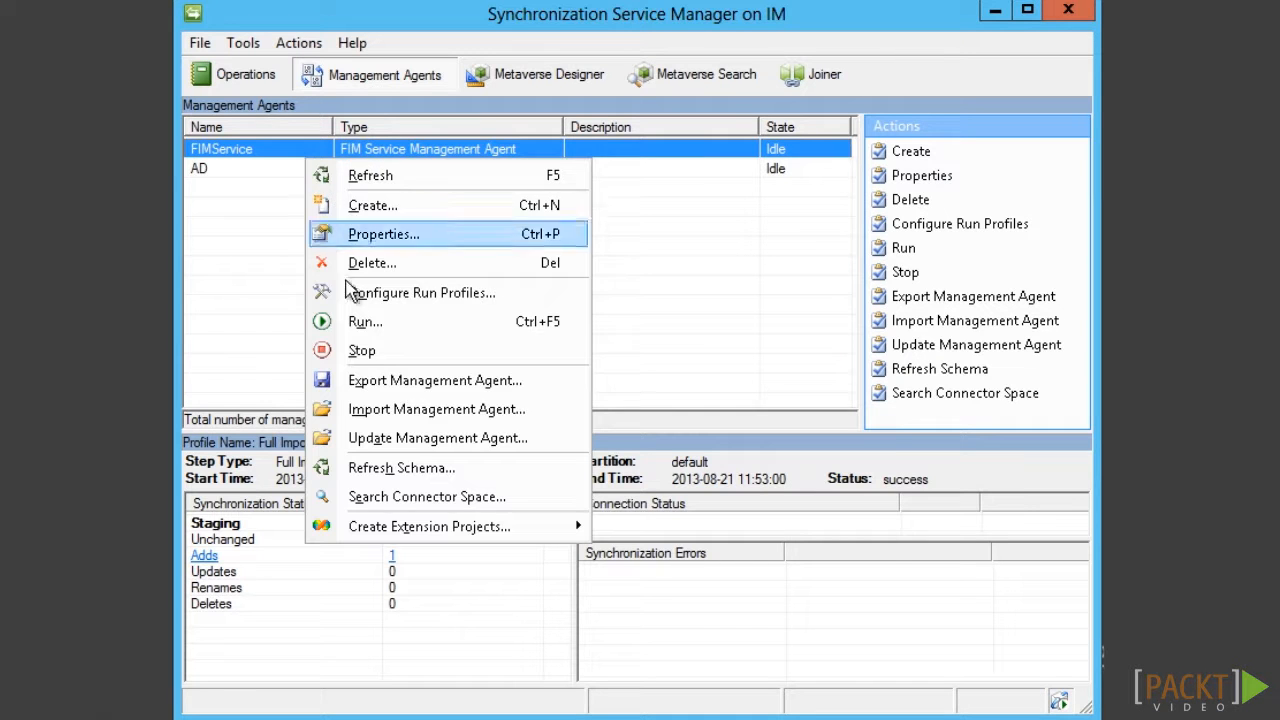
left_click(364, 320)
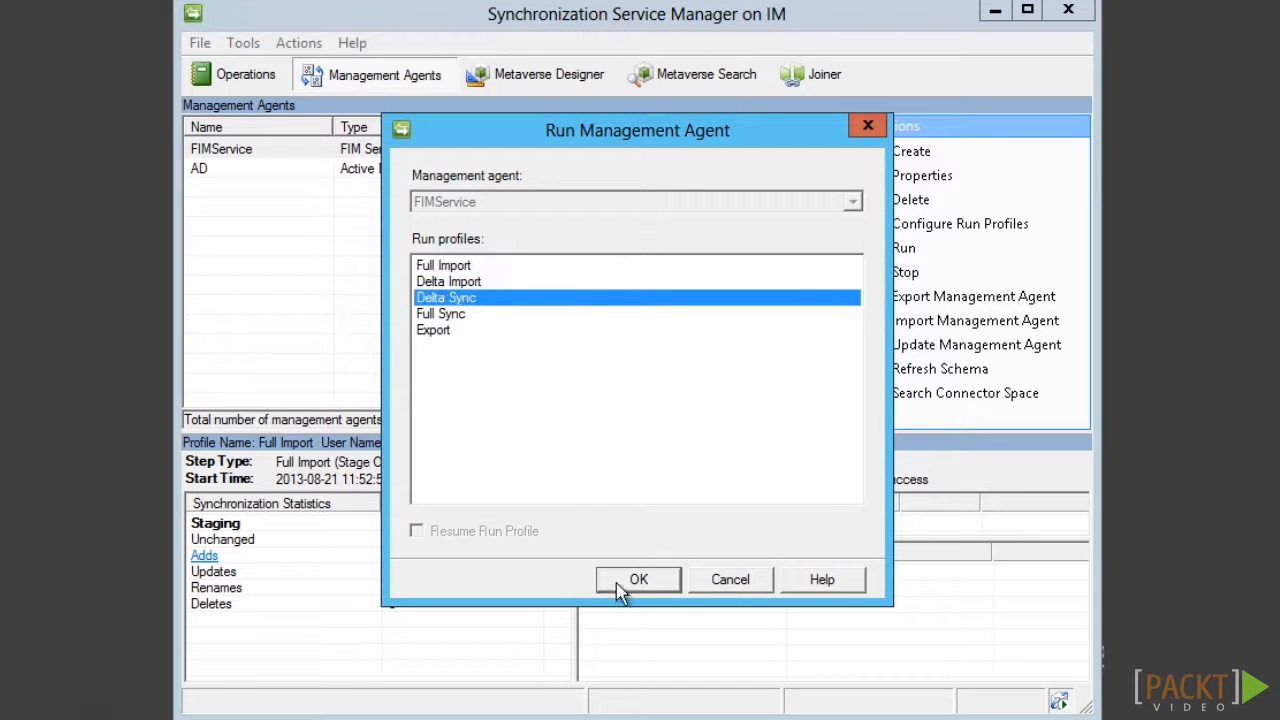
left_click(638, 580)
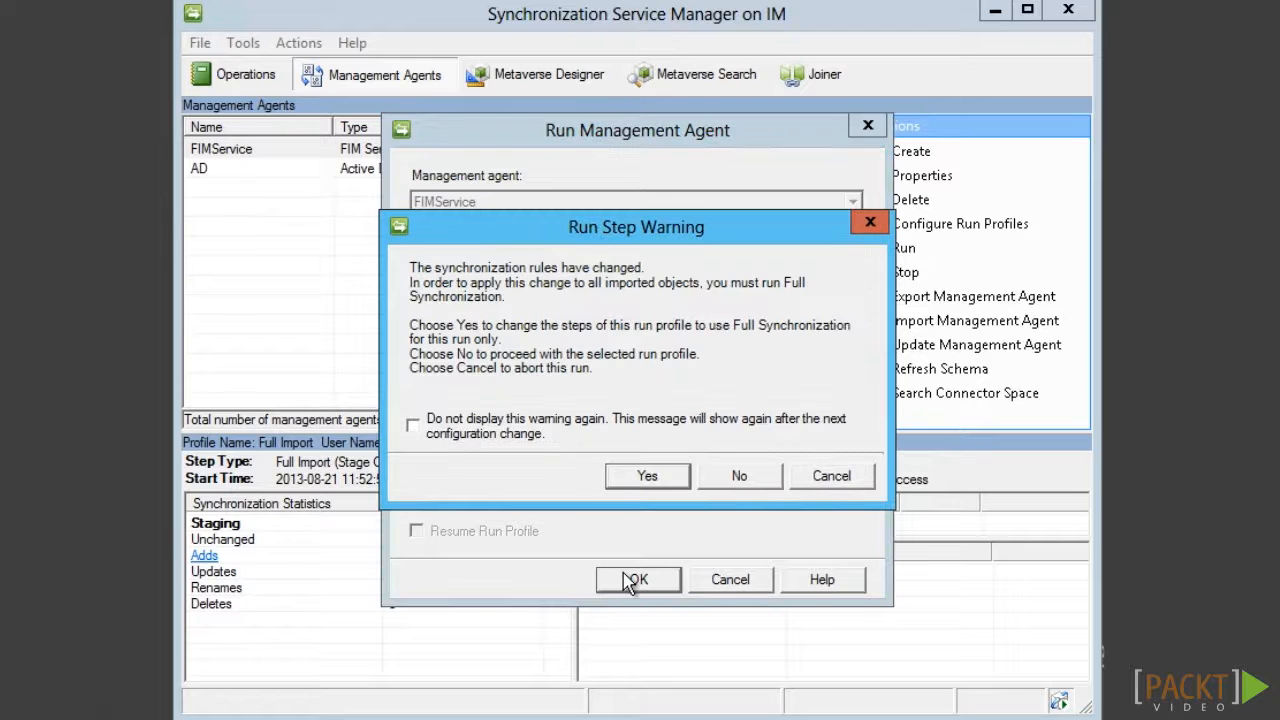
mouse_move(616, 560)
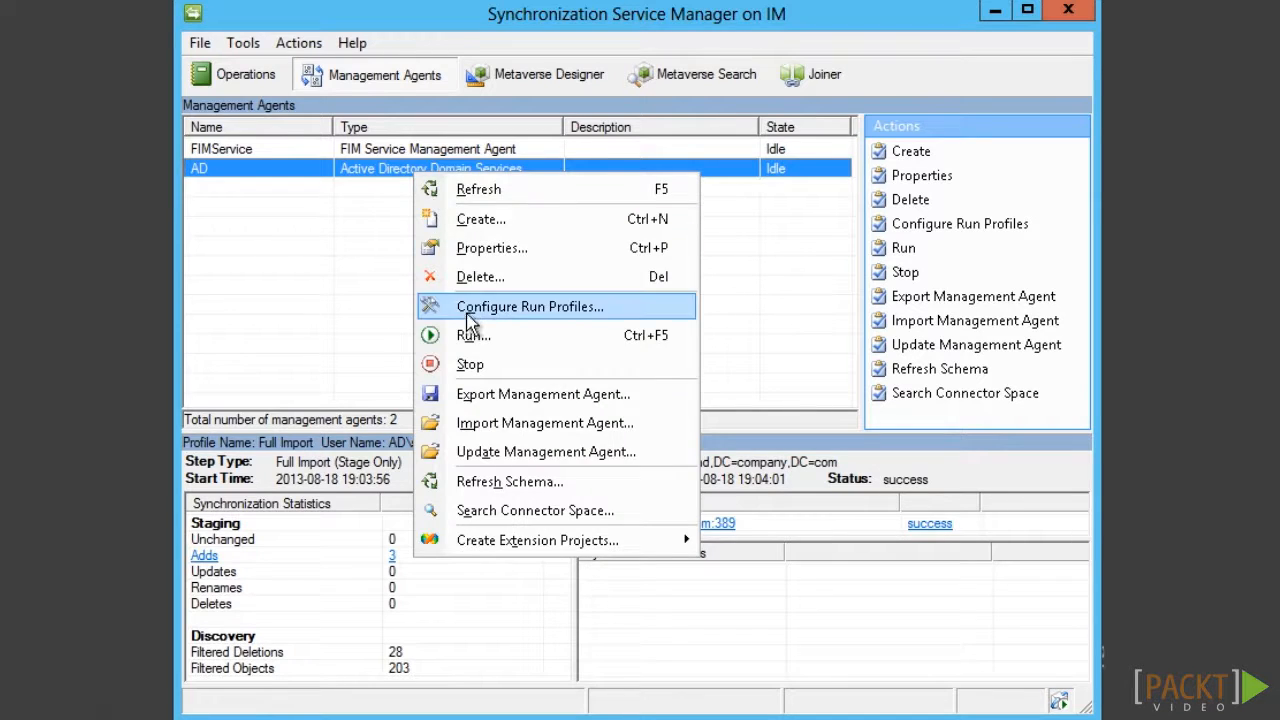
- Run Full Sync on the AD agent so the AD user projects into the metaverse
left_click(472, 336)
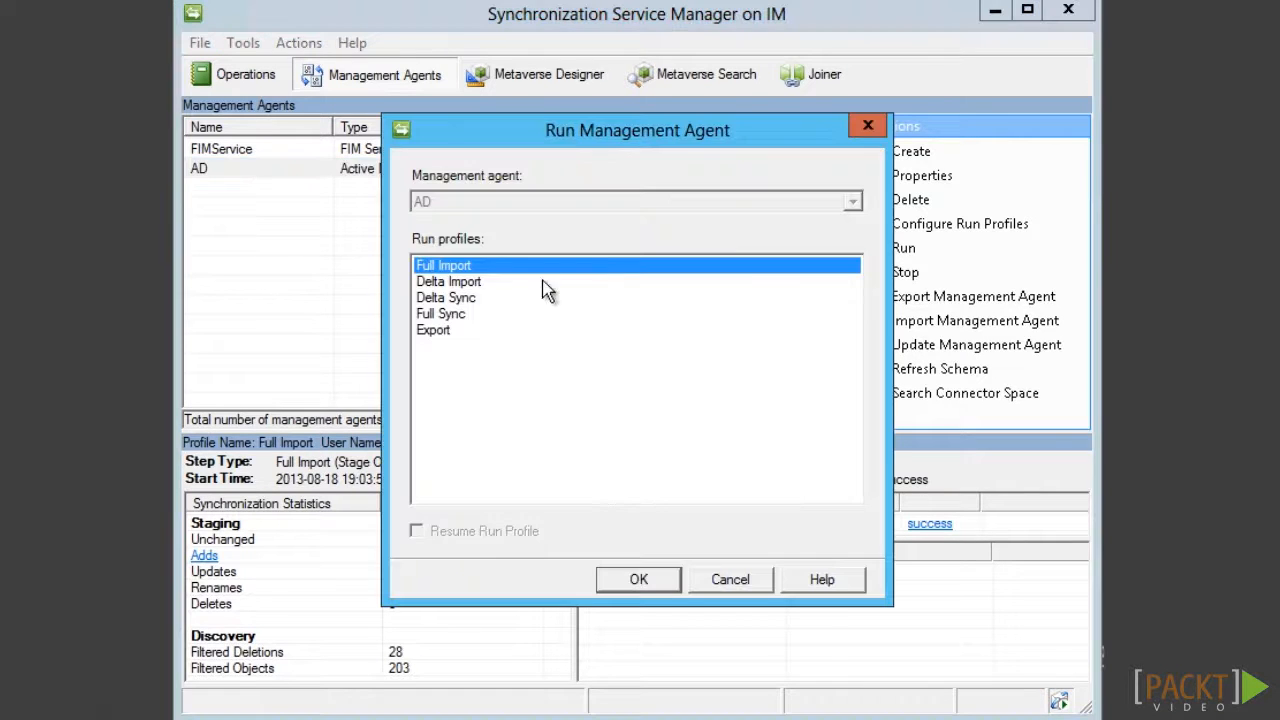
left_click(730, 580)
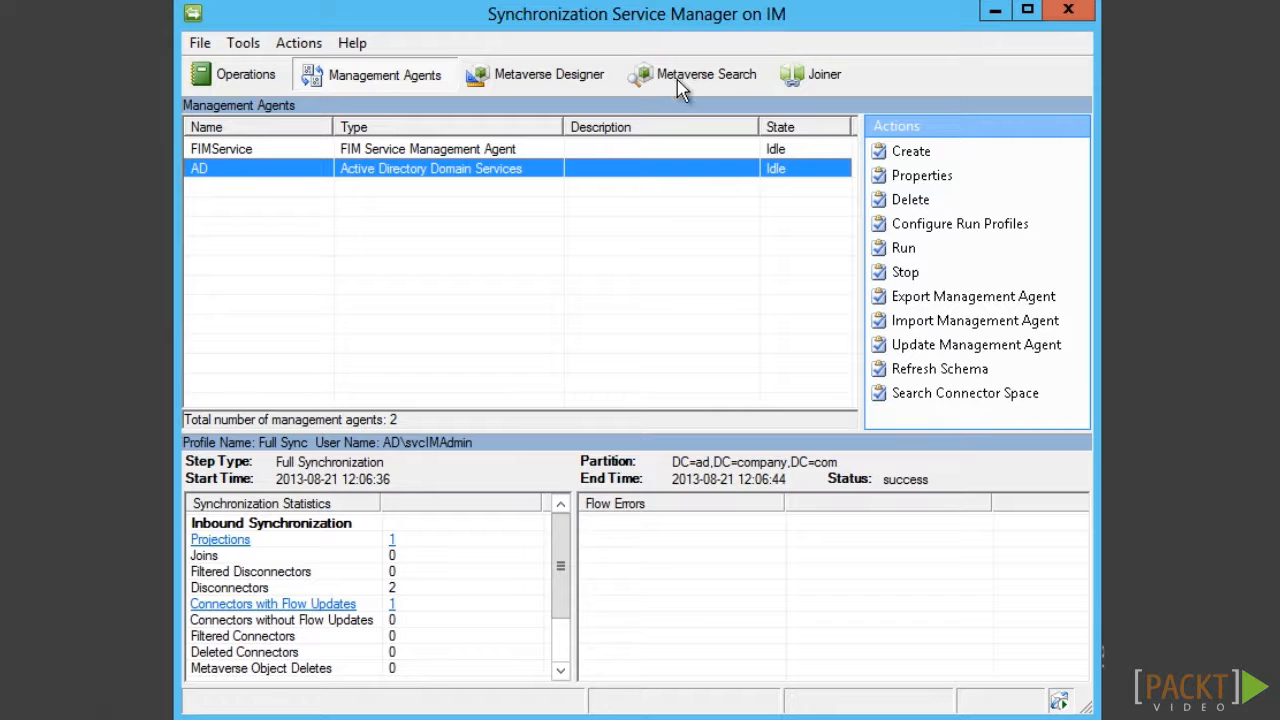
left_click(706, 74)
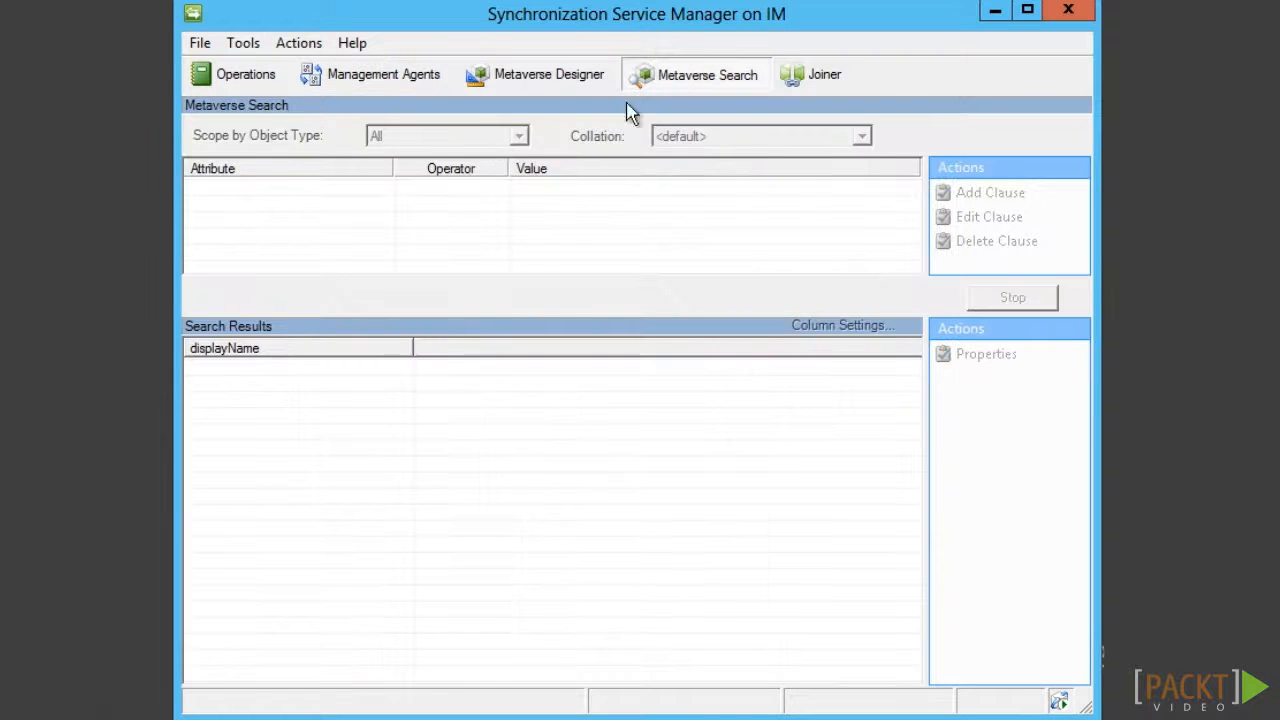
left_click(518, 136)
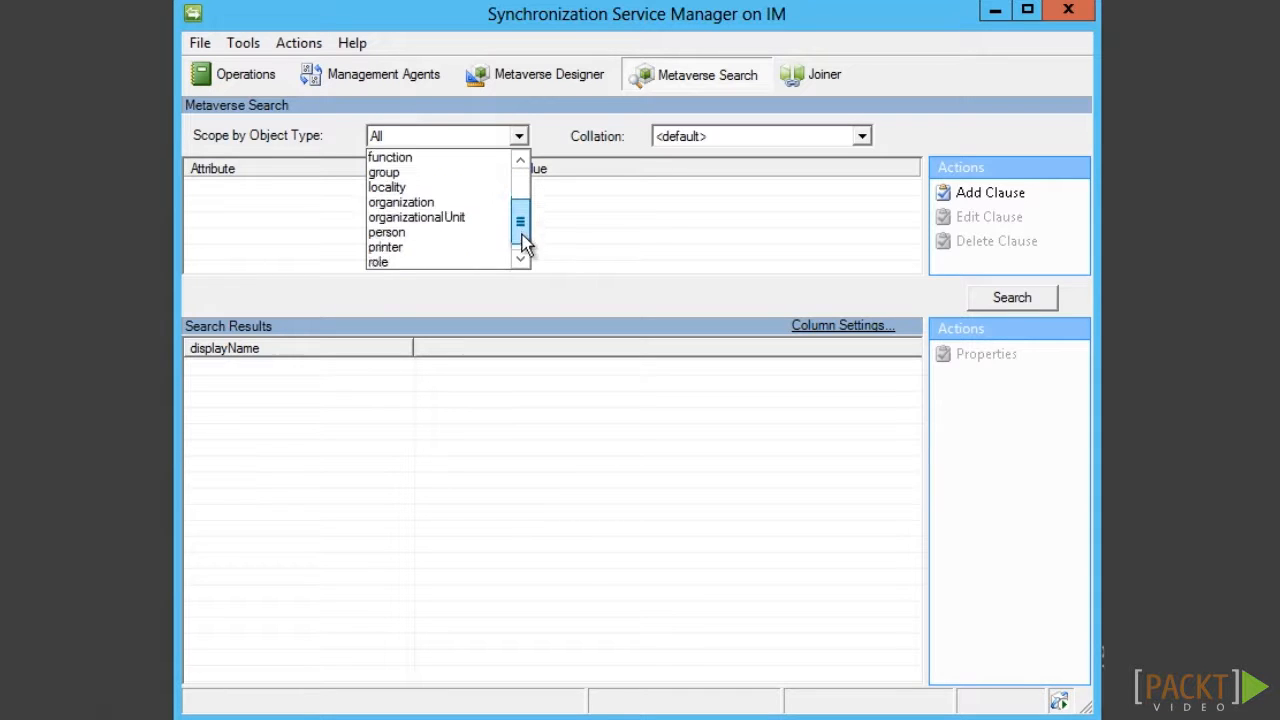
left_click(386, 232)
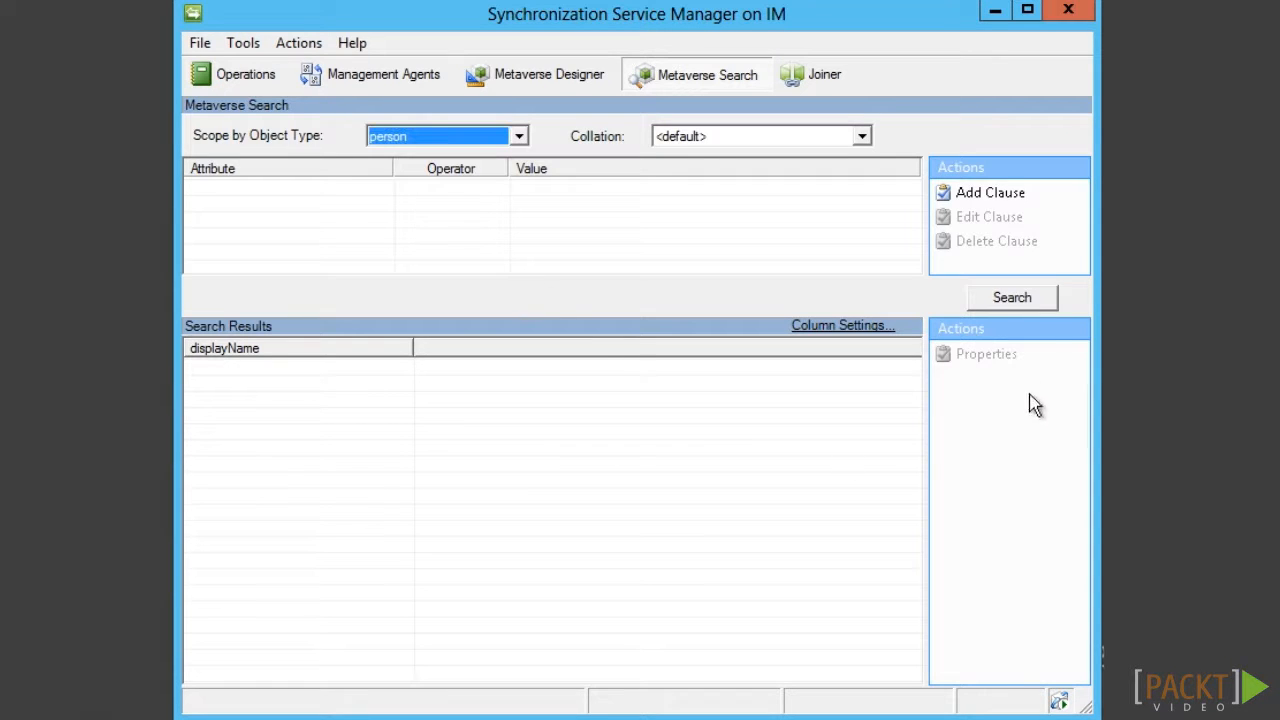
left_click(1012, 296)
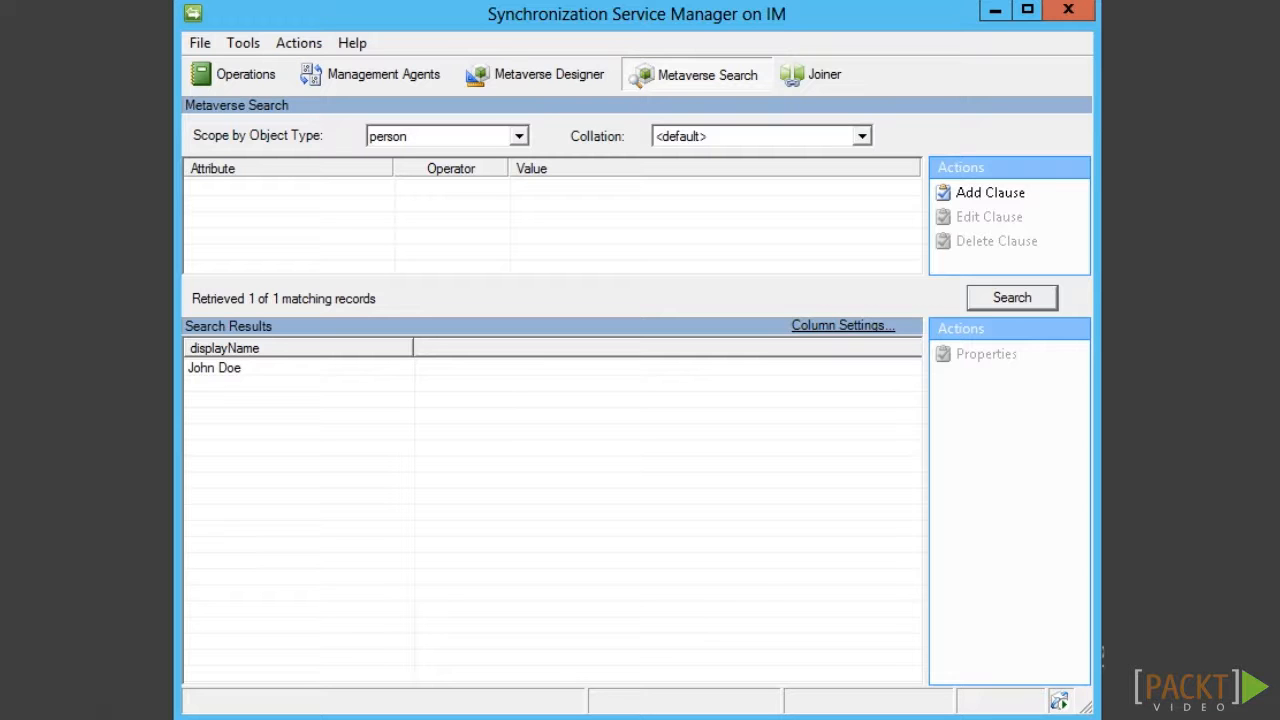
left_click(384, 74)
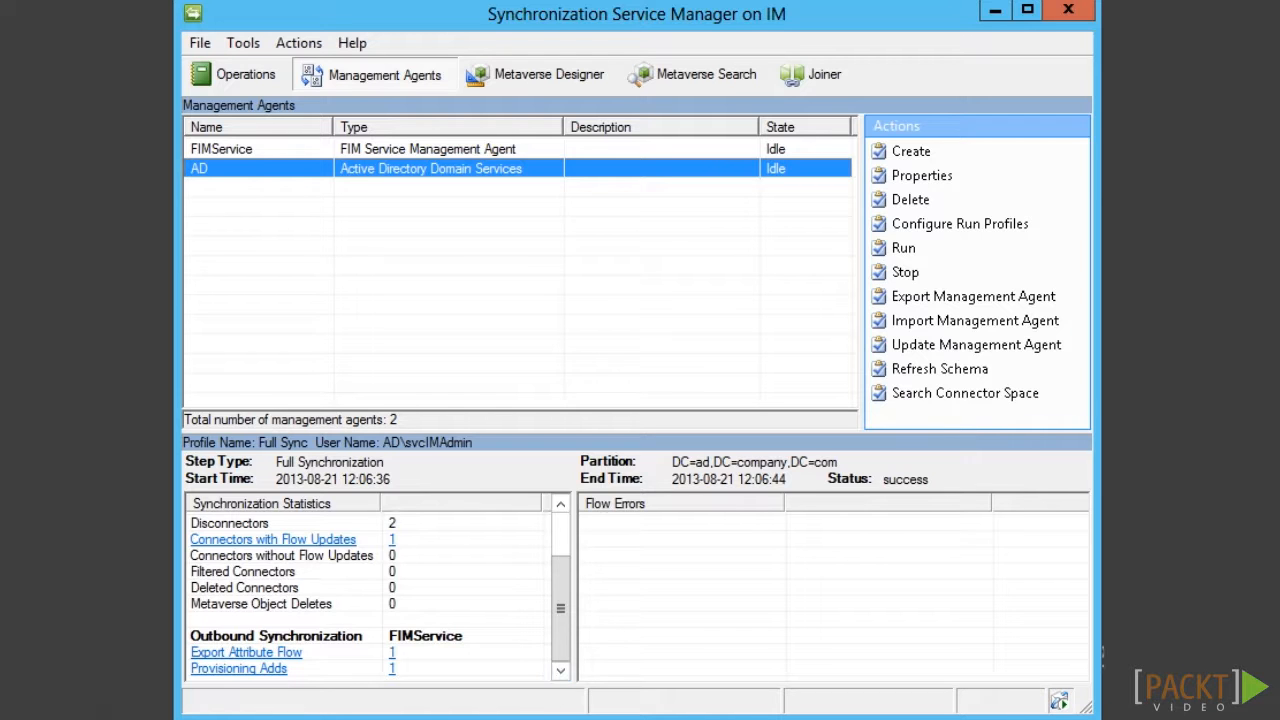
- Run the Export profile on FIMService, then search the portal's Users list
right_click(220, 148)
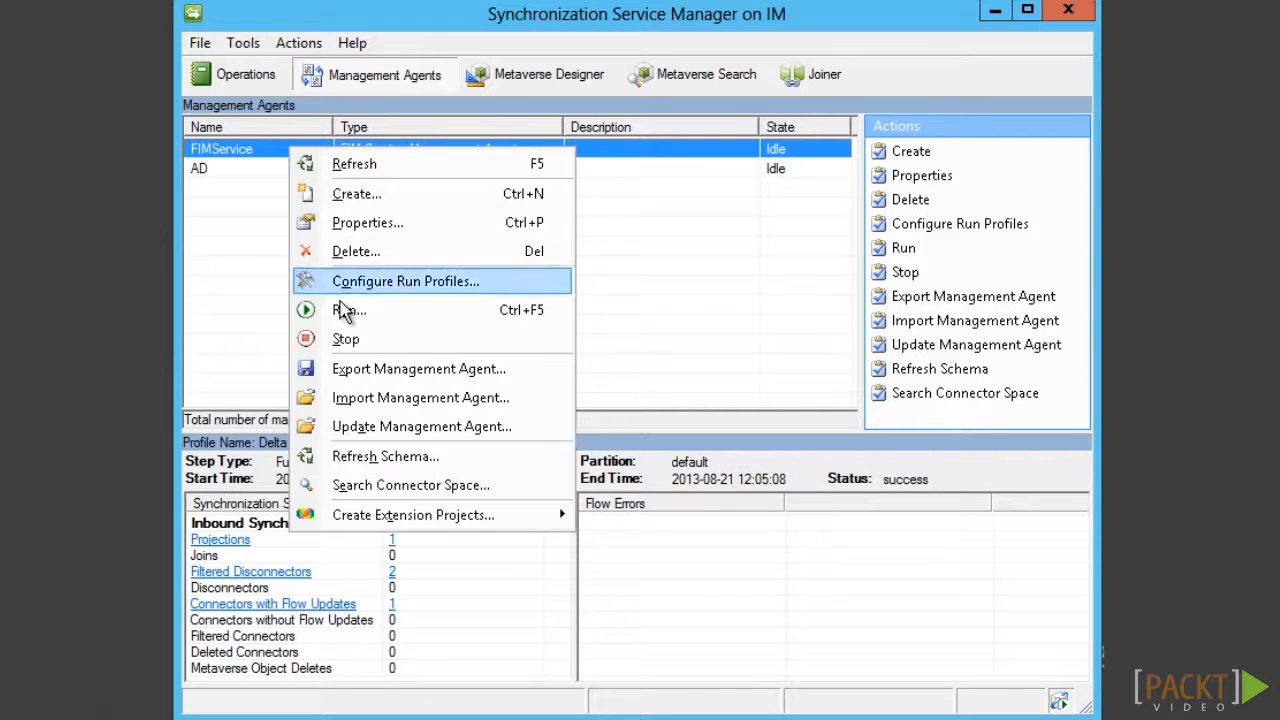
left_click(348, 308)
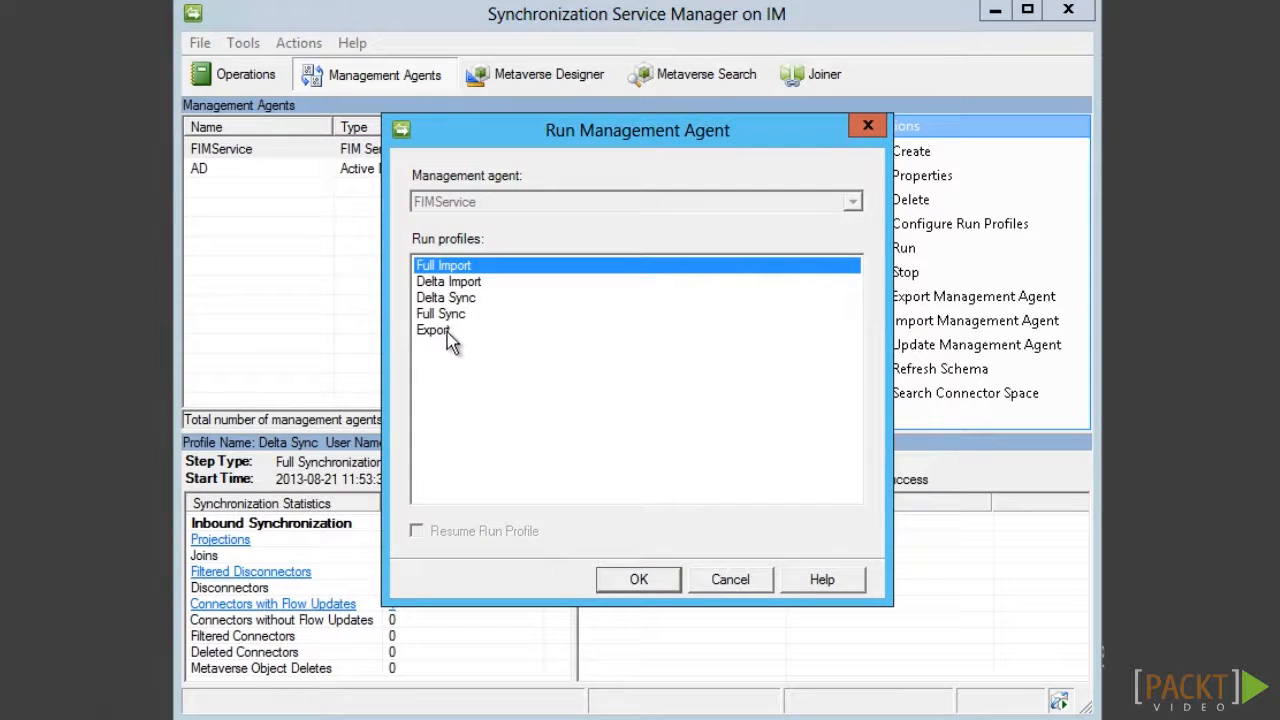
left_click(638, 580)
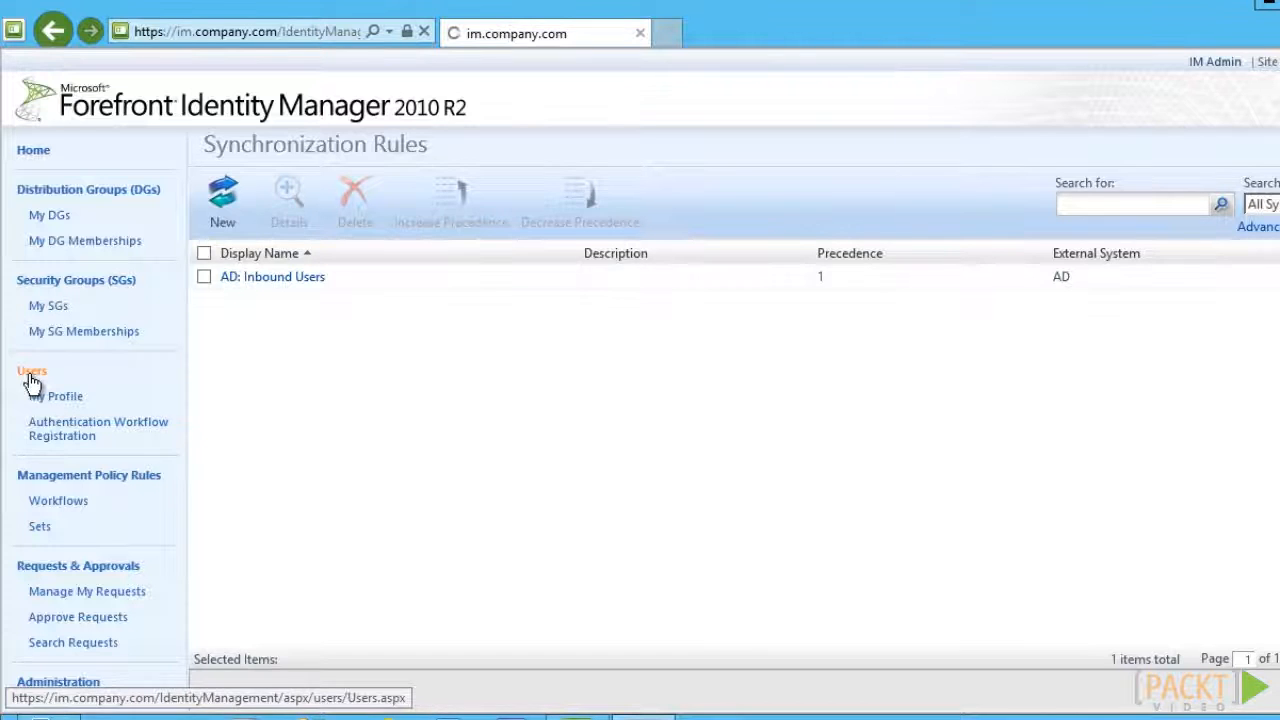
left_click(32, 370)
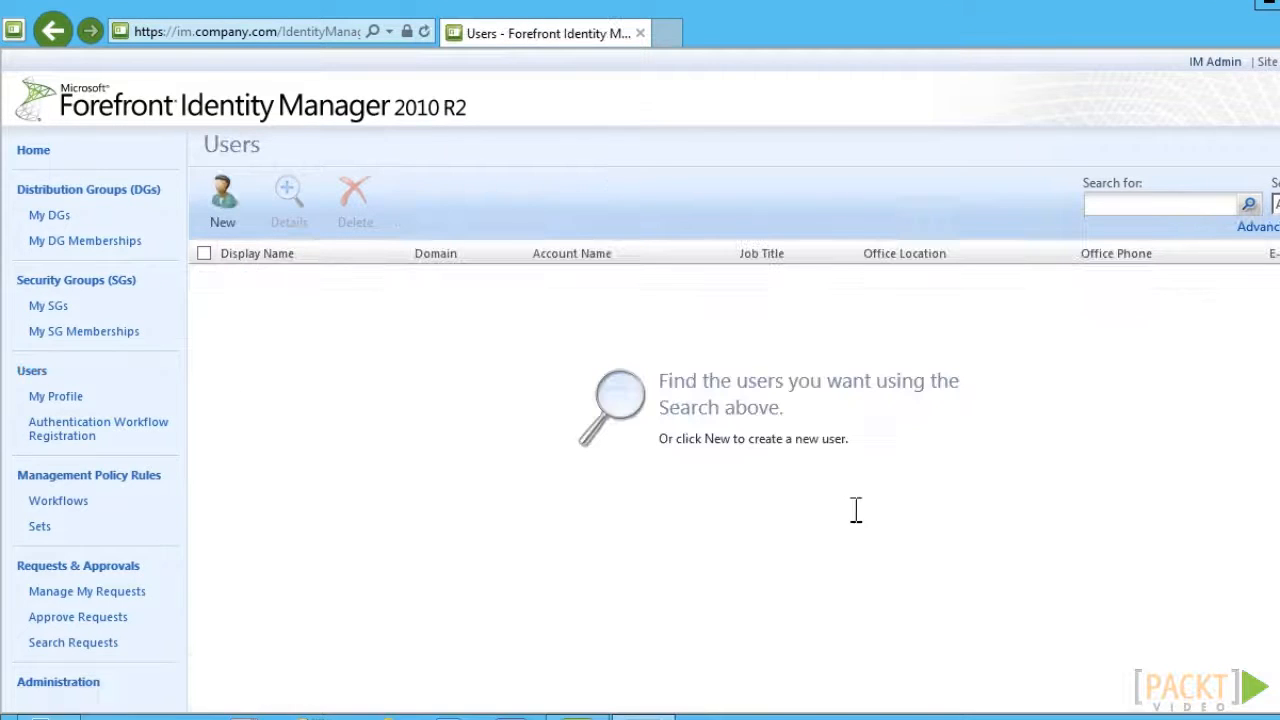
left_click(1248, 204)
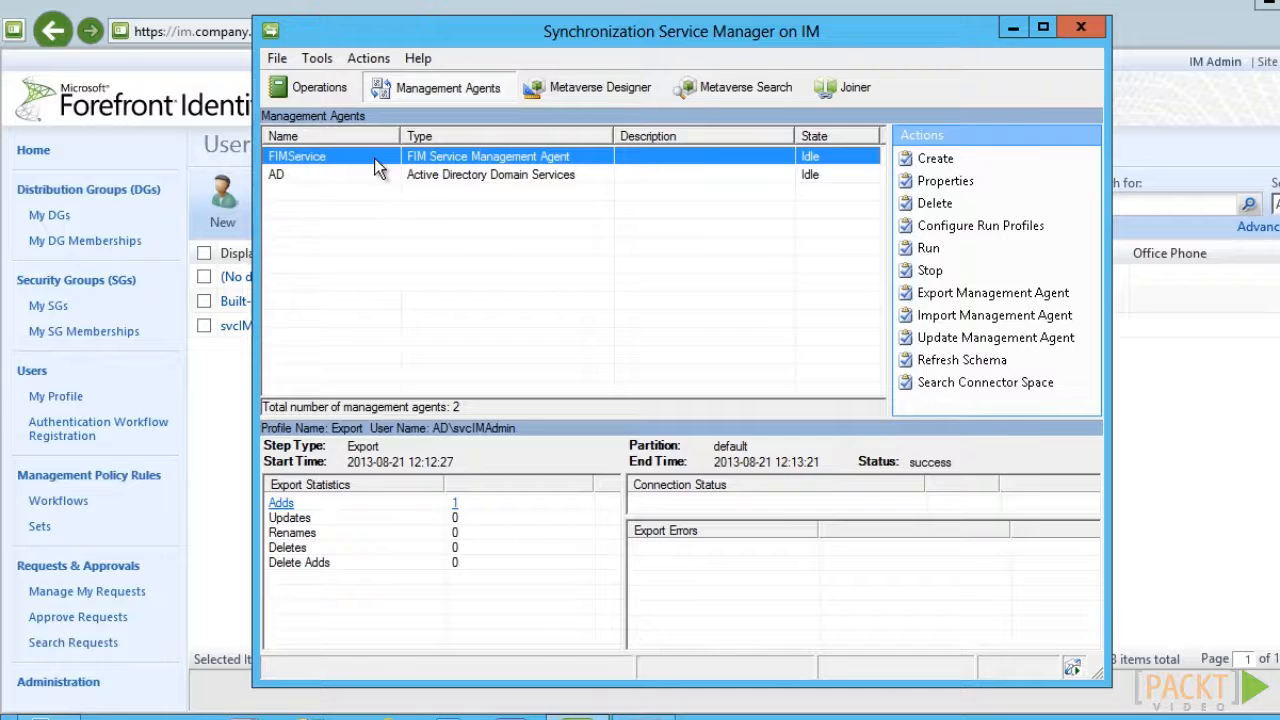
- In FIMService properties, add an export flow for Person mapping DisplayName to displayName
left_click(944, 180)
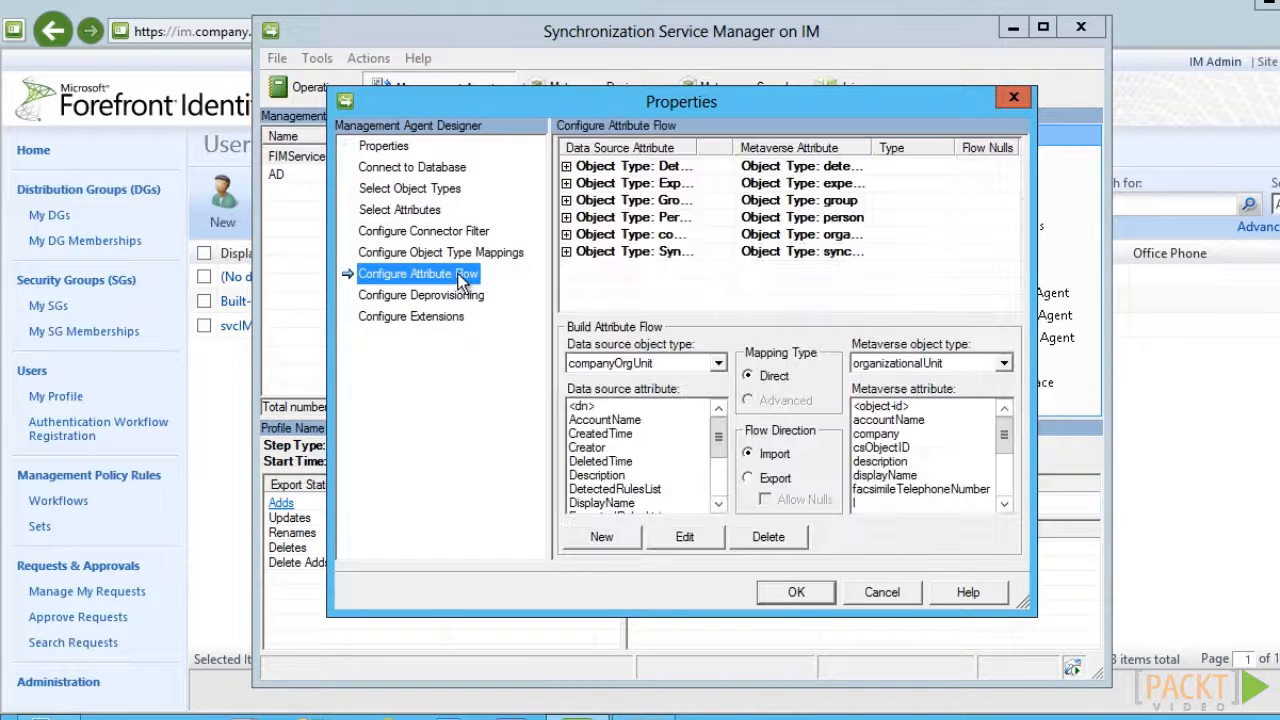
left_click(632, 216)
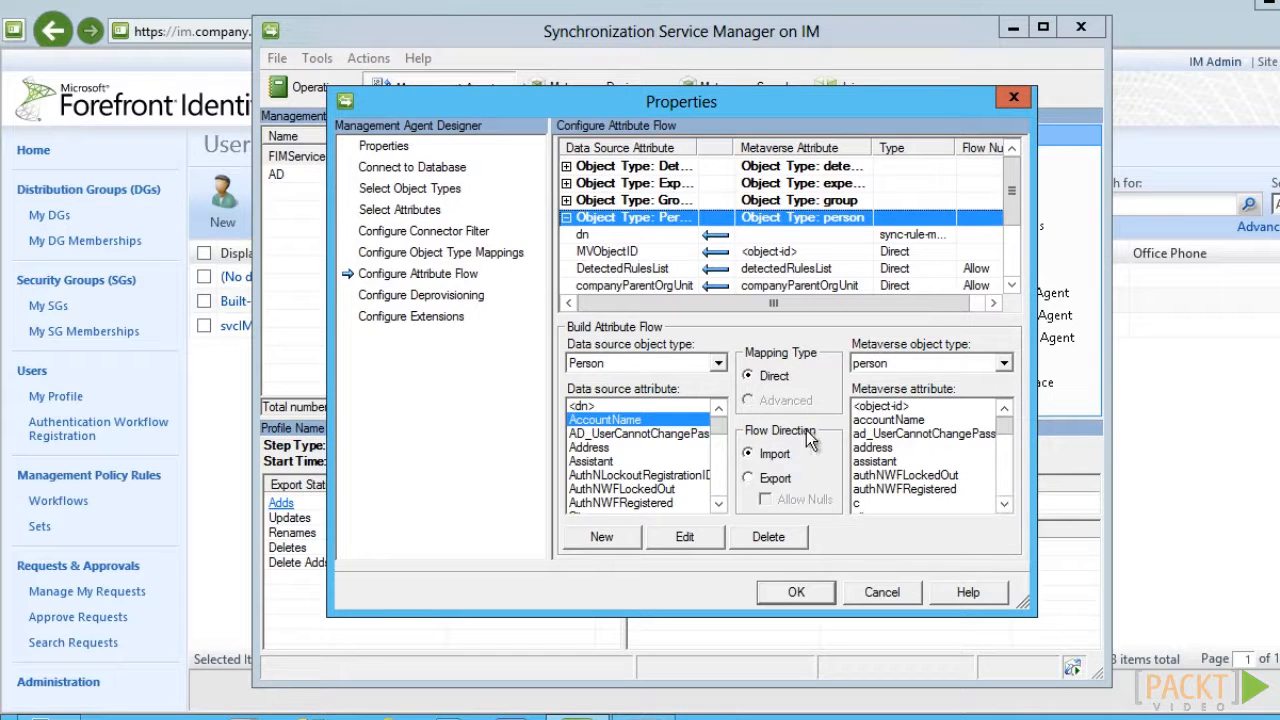
left_click(748, 476)
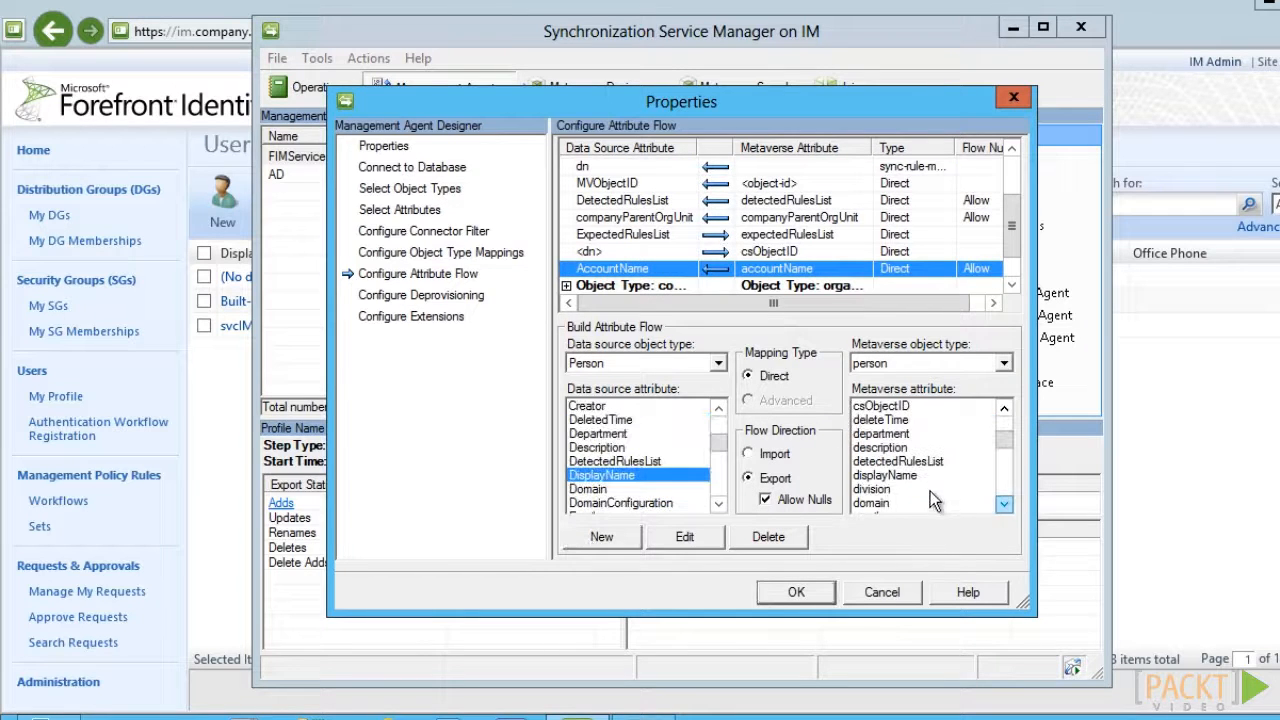
left_click(884, 476)
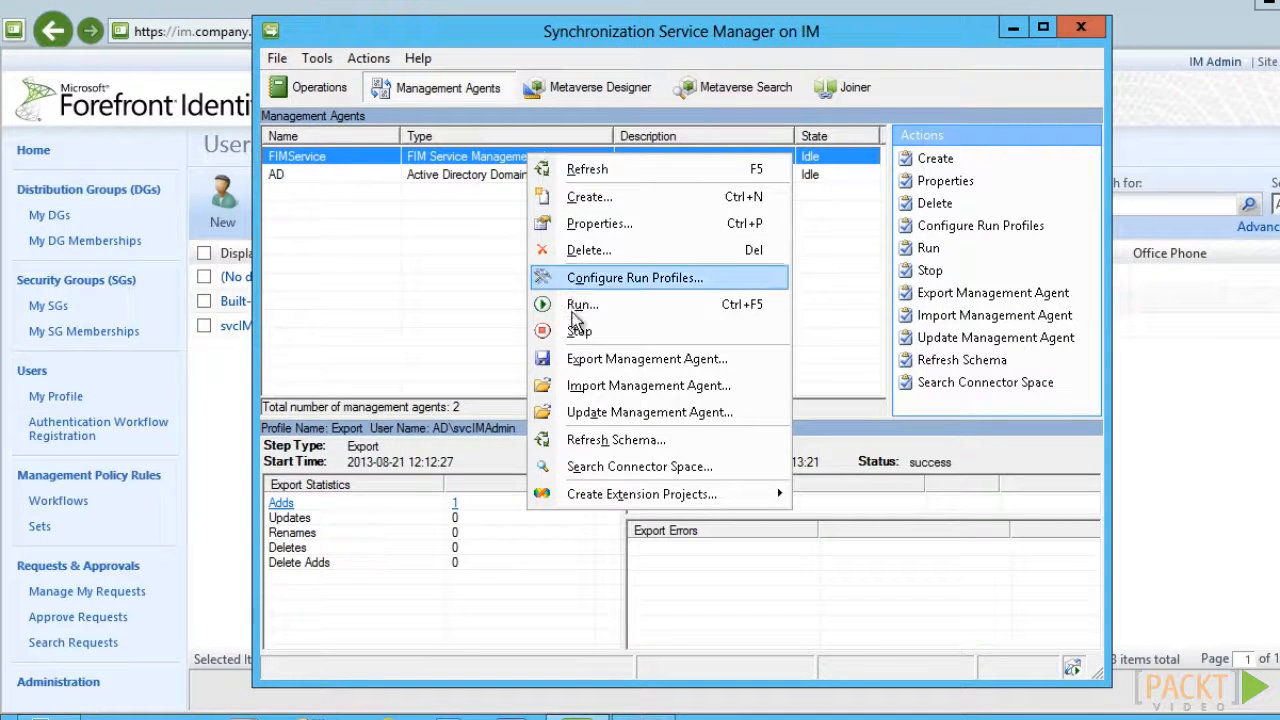
- Run Full Sync then Export on FIMService and refresh the portal Users search
left_click(582, 304)
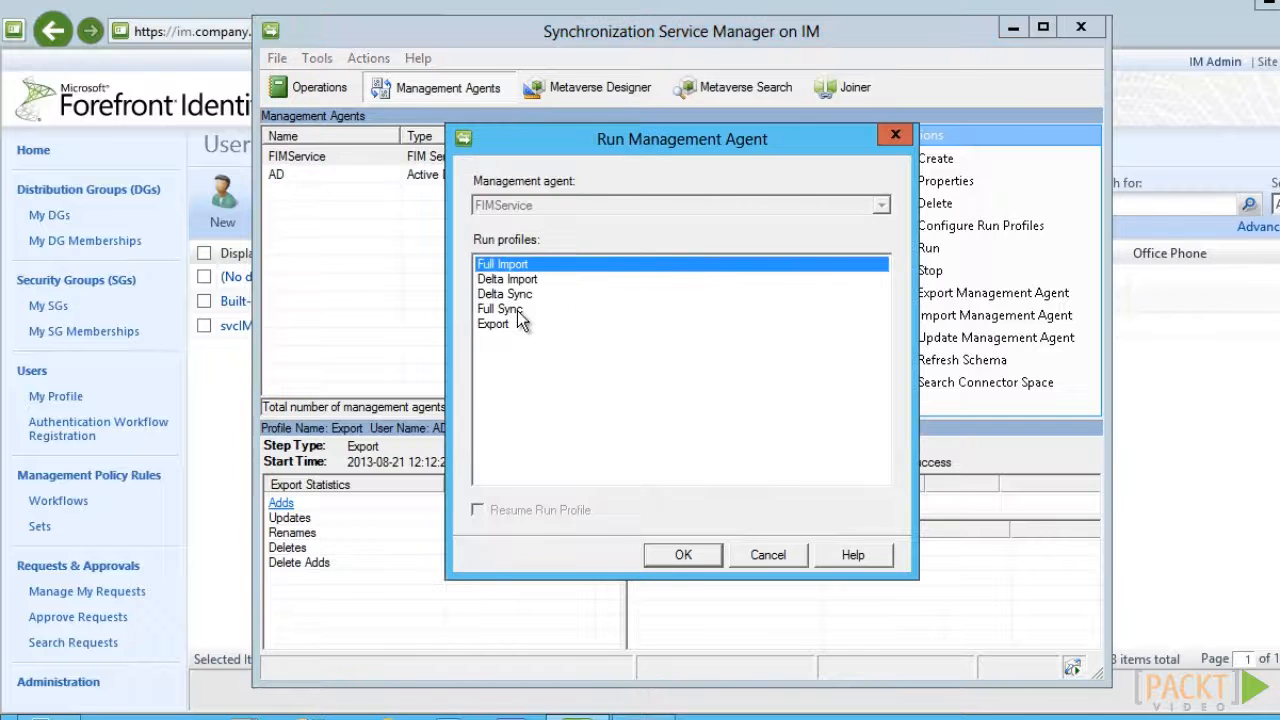
left_click(684, 556)
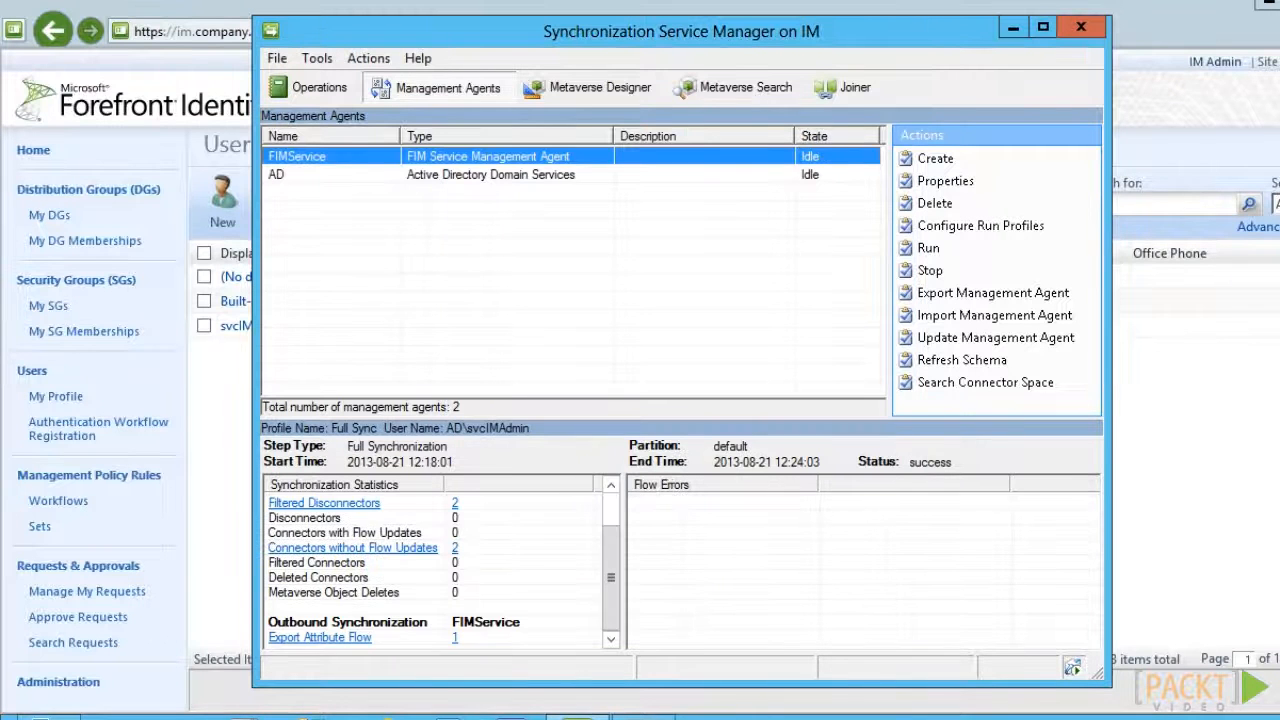
right_click(330, 156)
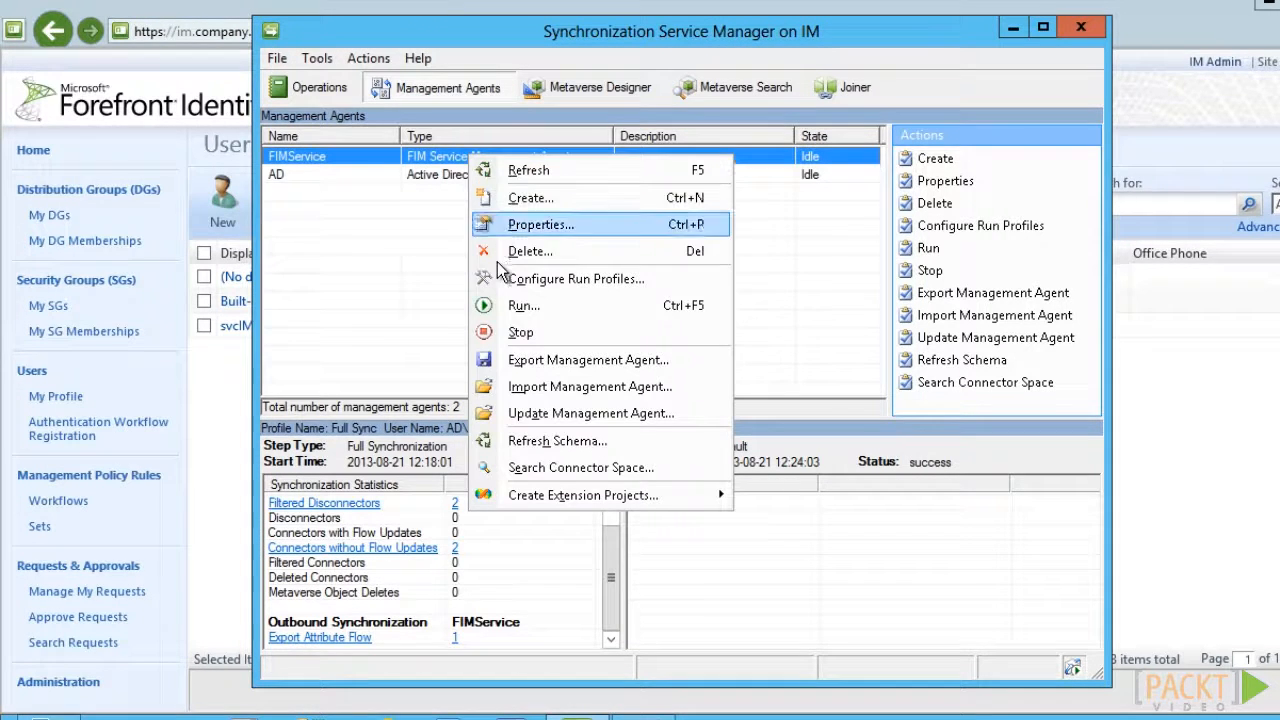
left_click(524, 304)
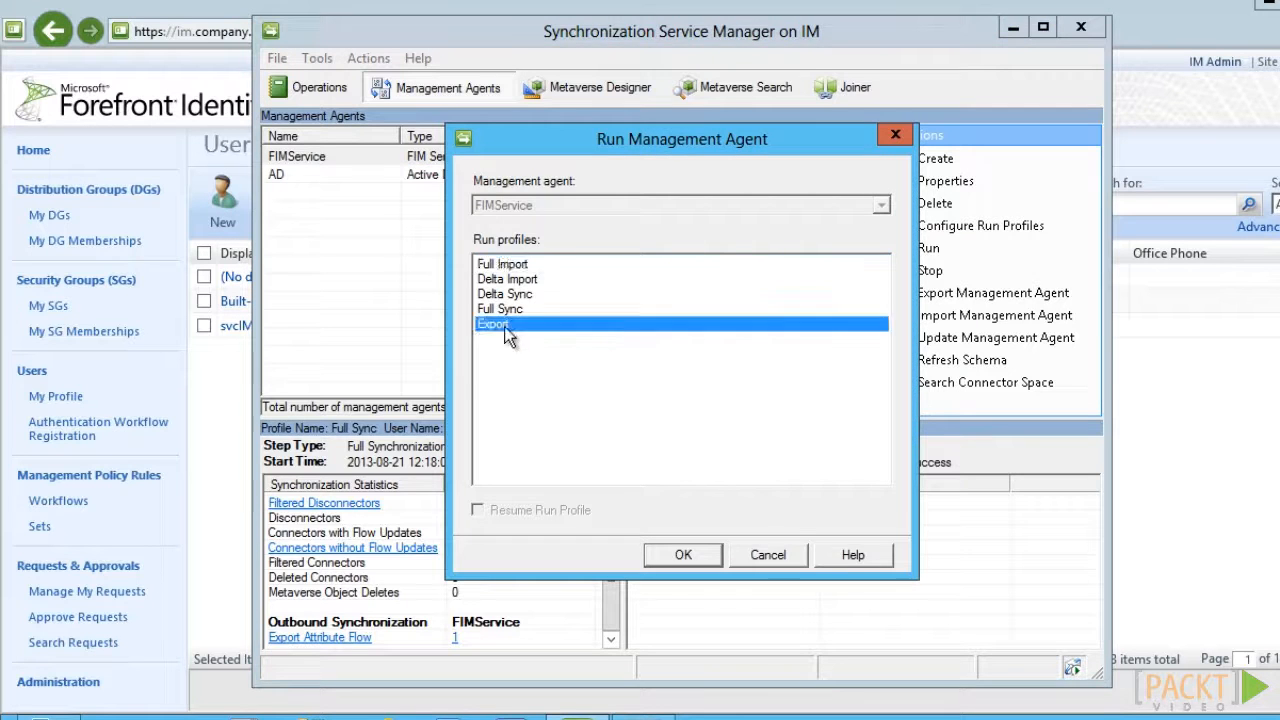
left_click(682, 554)
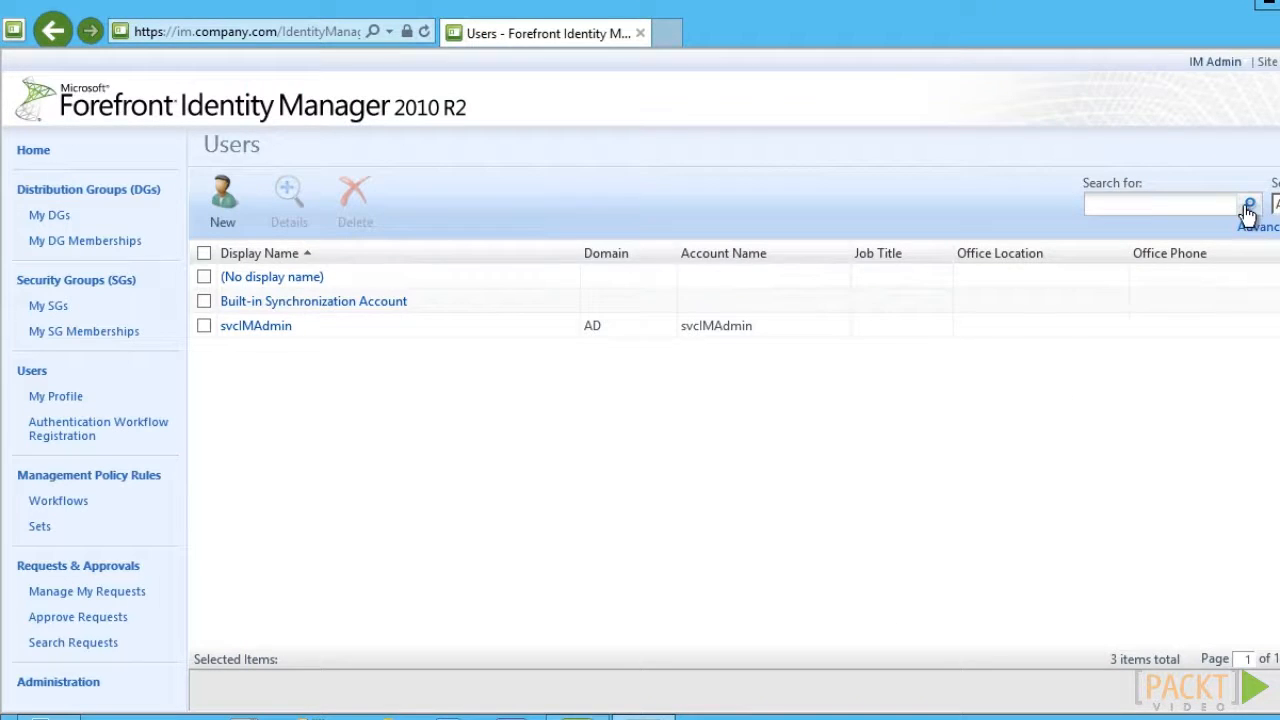
left_click(1248, 204)
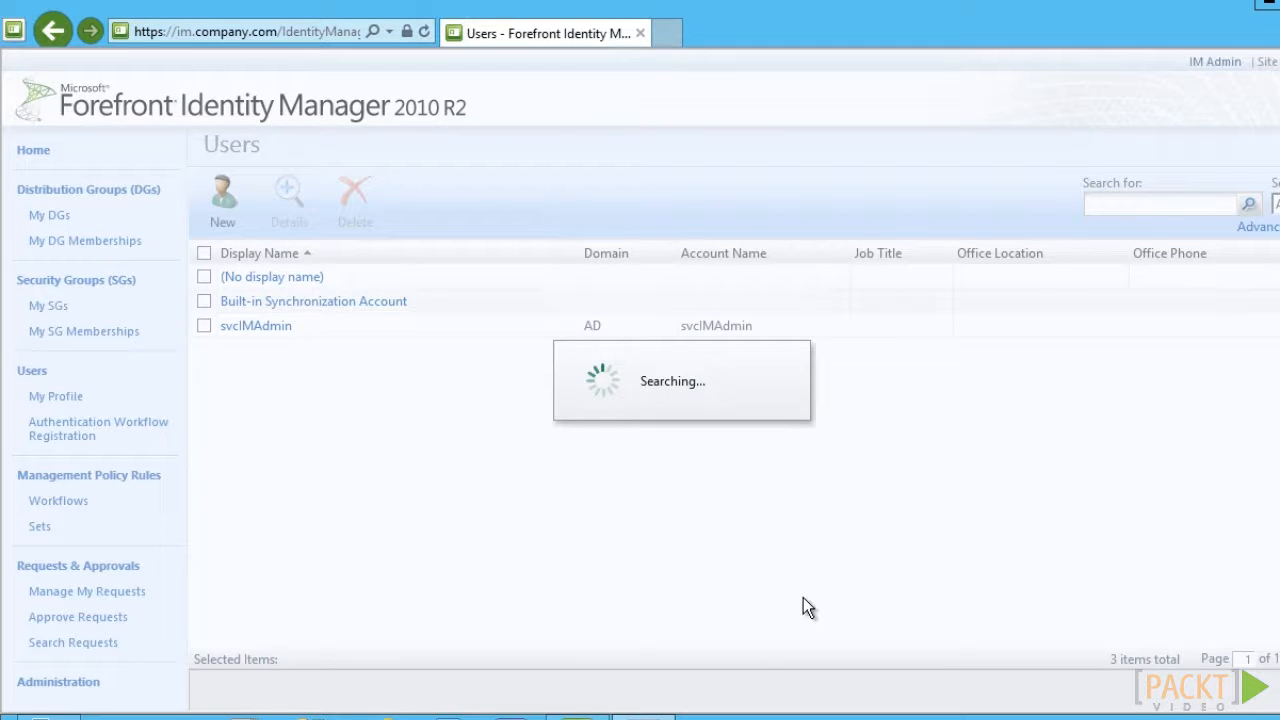